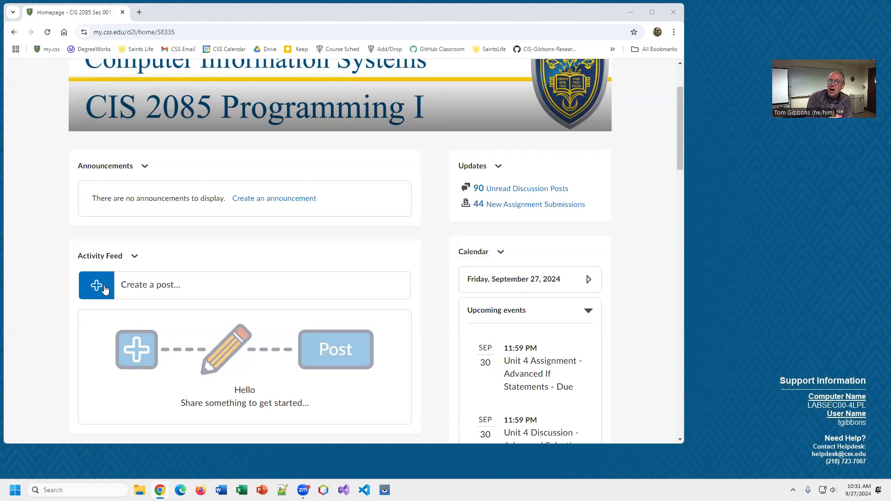
mouse_move(85, 187)
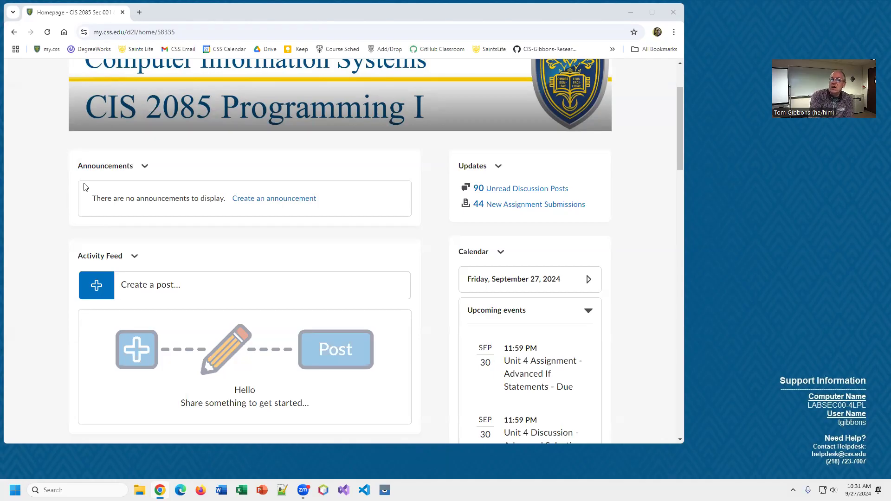
Step: Go to the course Content area and review the Unit 4 - Advanced Selection Statements module listing
scroll(up, 3)
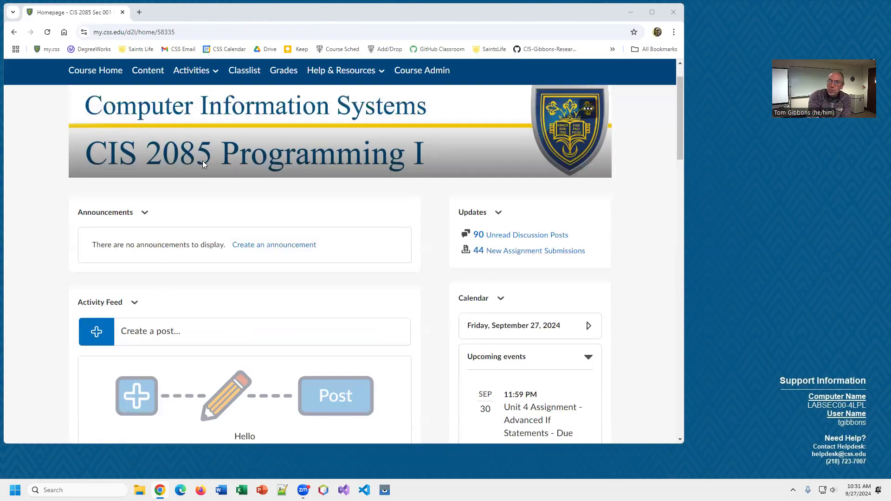
mouse_move(147, 70)
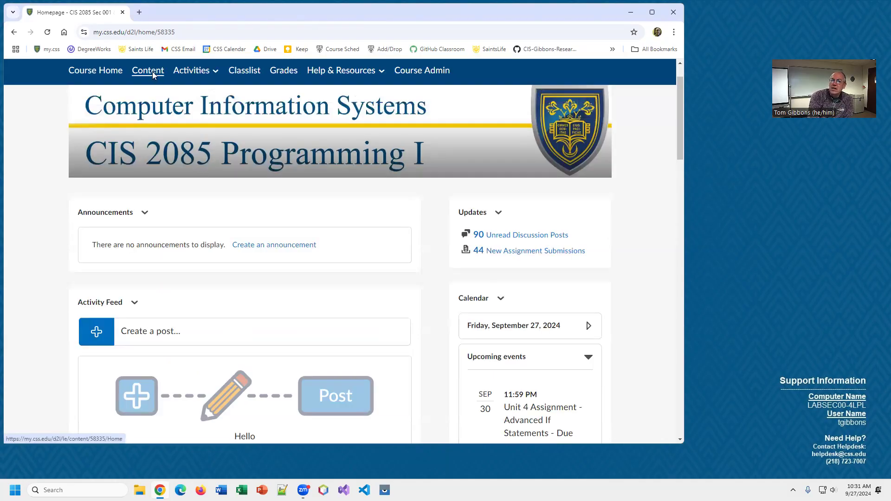
click(148, 70)
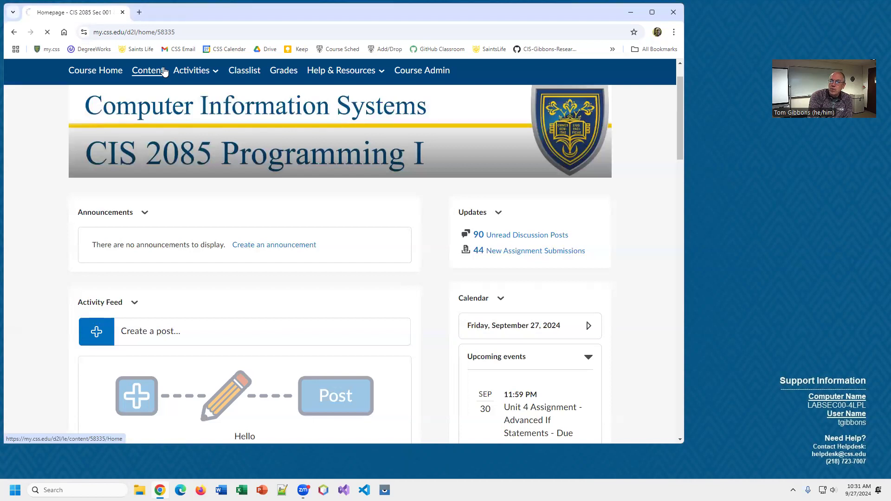
click(148, 70)
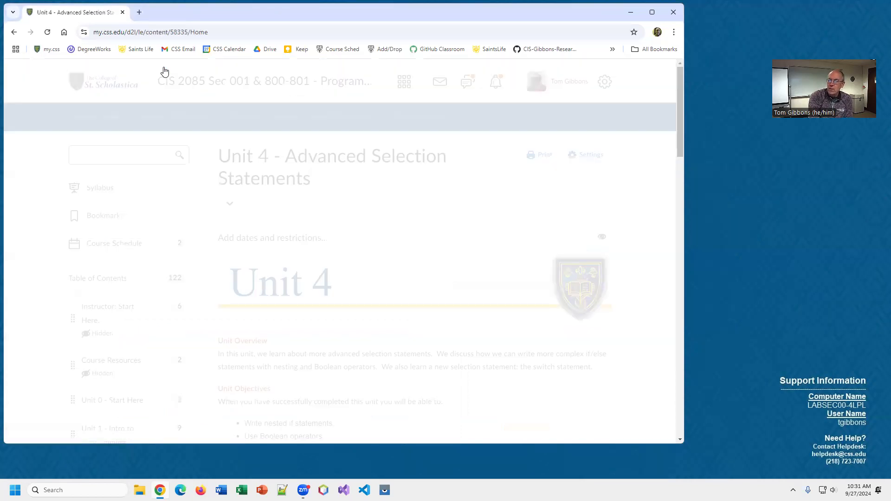
scroll(down, 3)
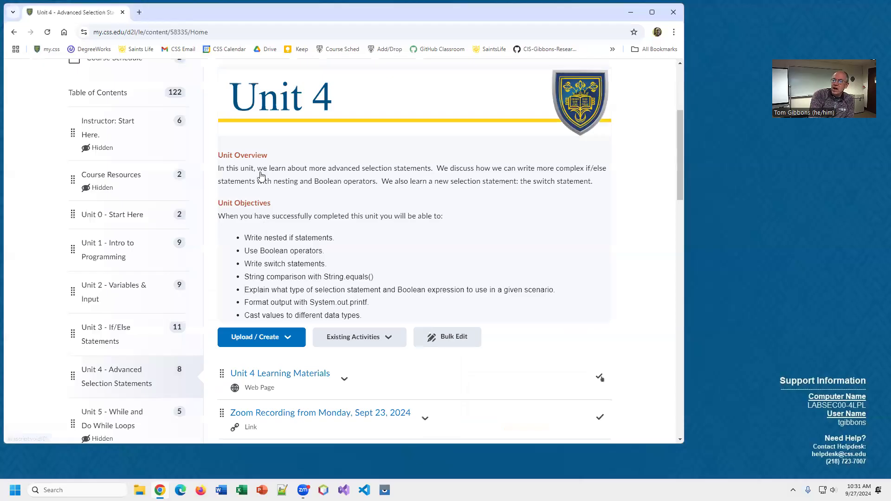
scroll(down, 3)
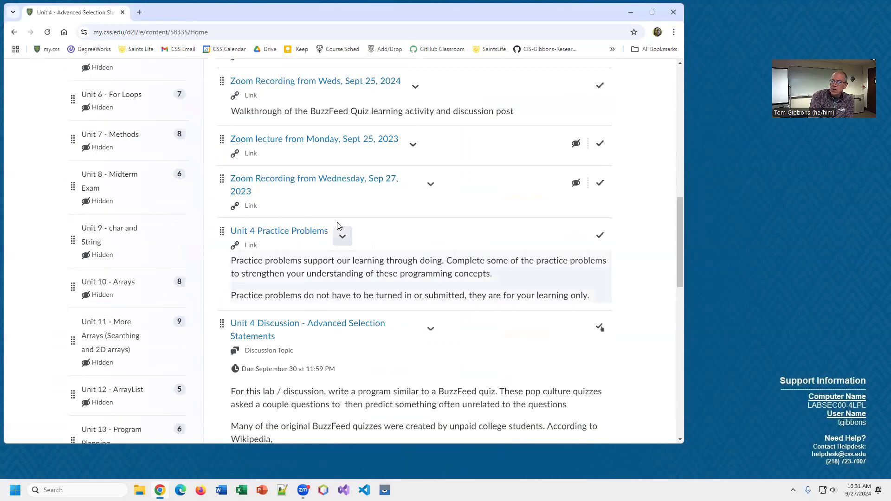
scroll(down, 3)
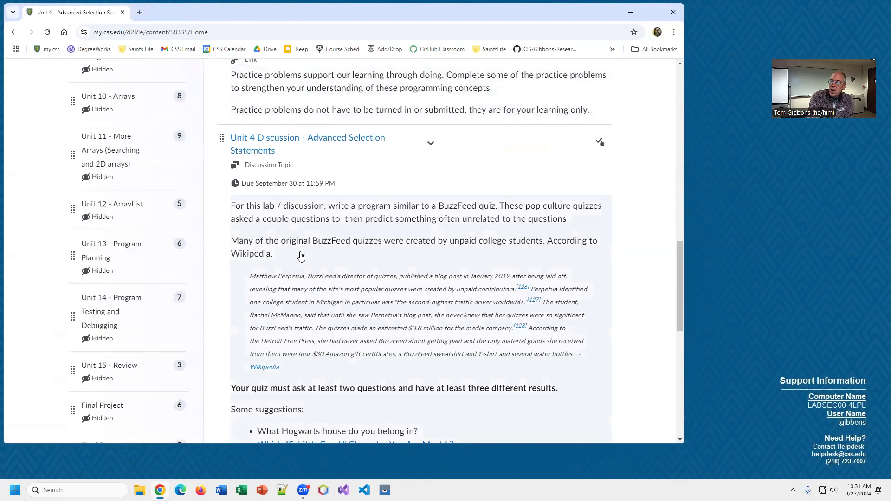
scroll(down, 3)
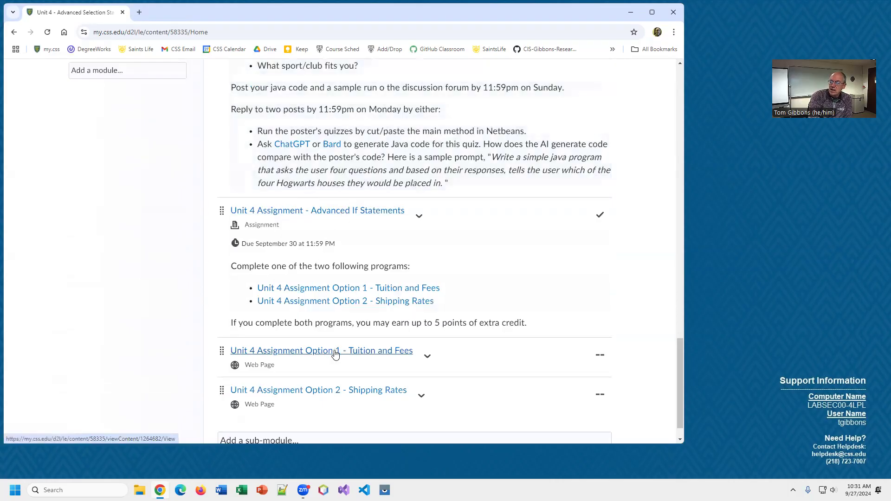
mouse_move(292, 368)
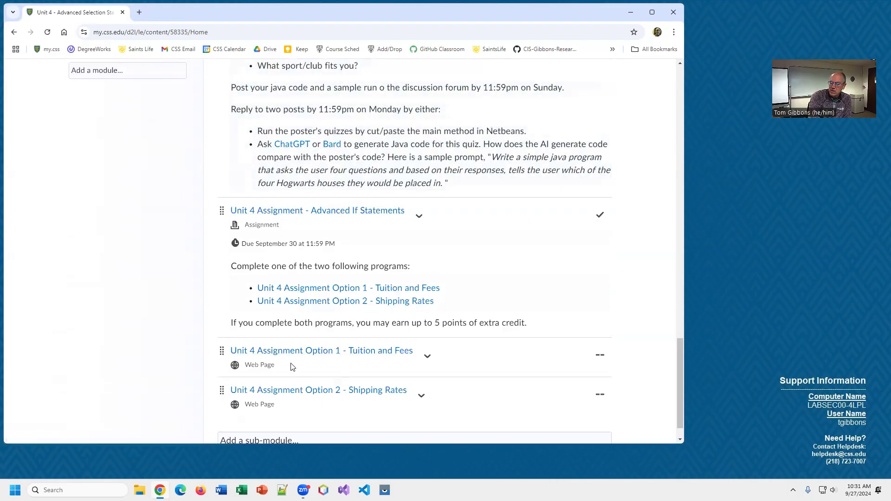
scroll(up, 3)
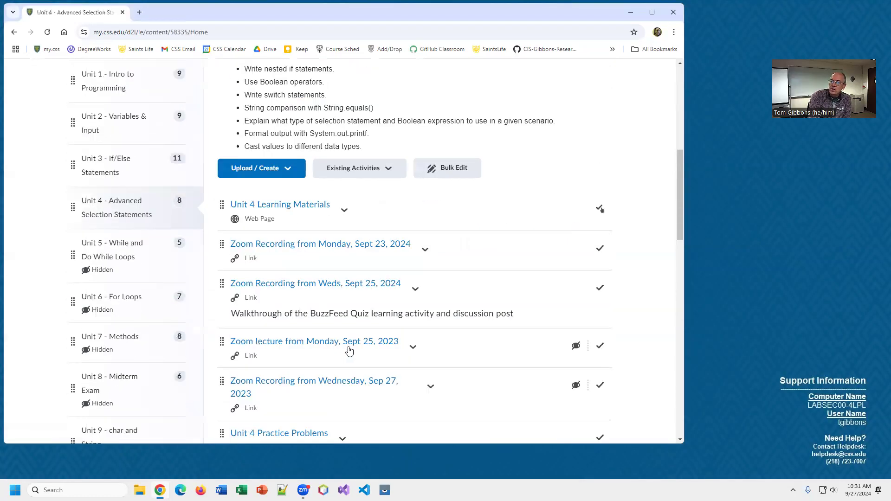
scroll(up, 3)
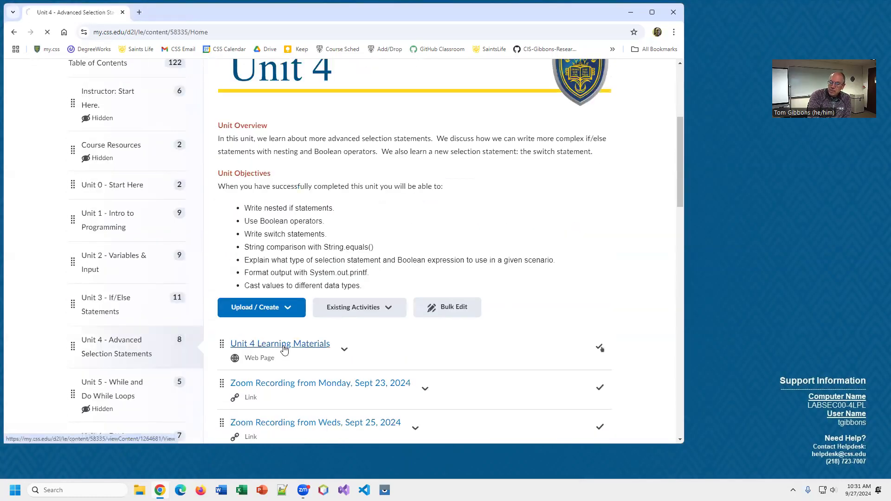
Step: View the Unit 4 Learning Materials page down to the Casting Values and Formatting Output section
click(279, 344)
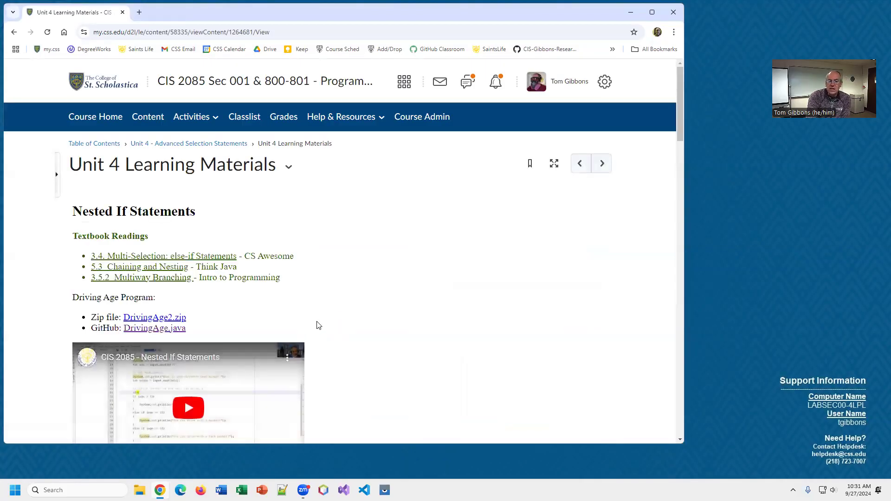
scroll(down, 3)
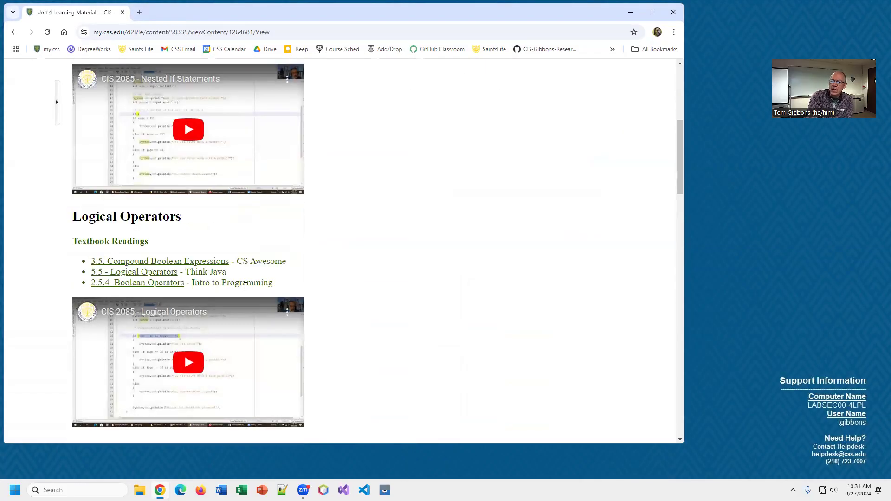
scroll(up, 3)
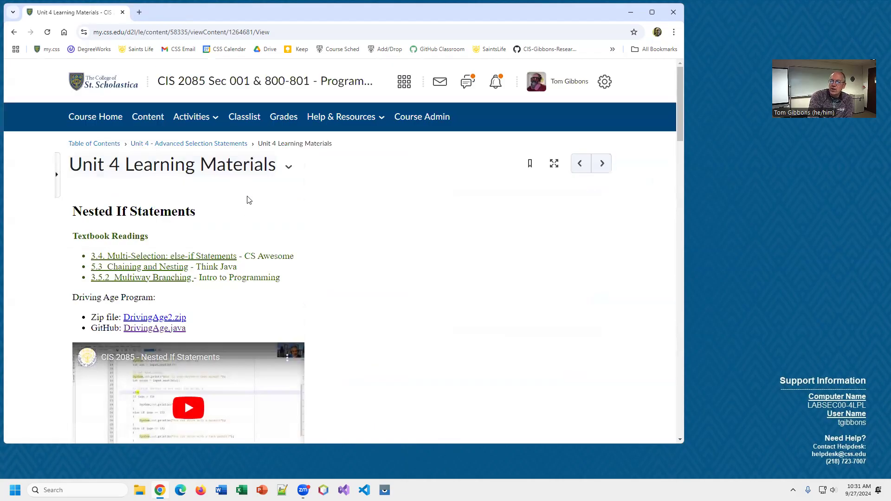
scroll(down, 3)
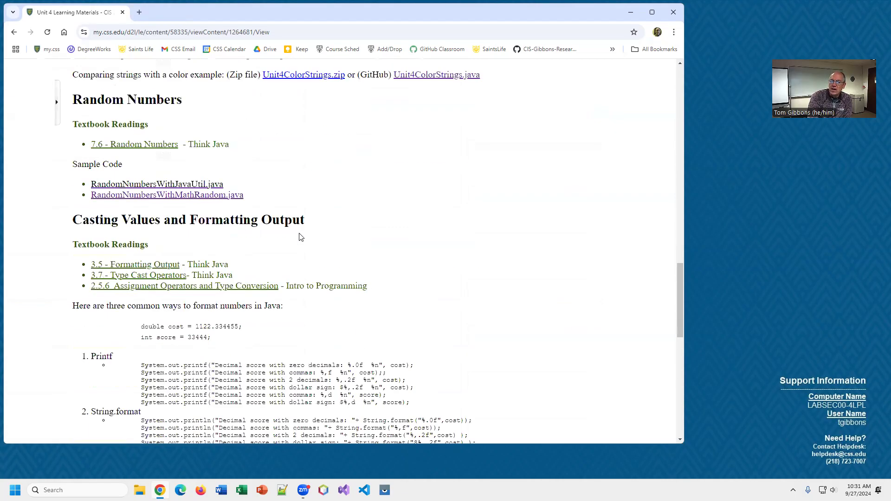
scroll(down, 3)
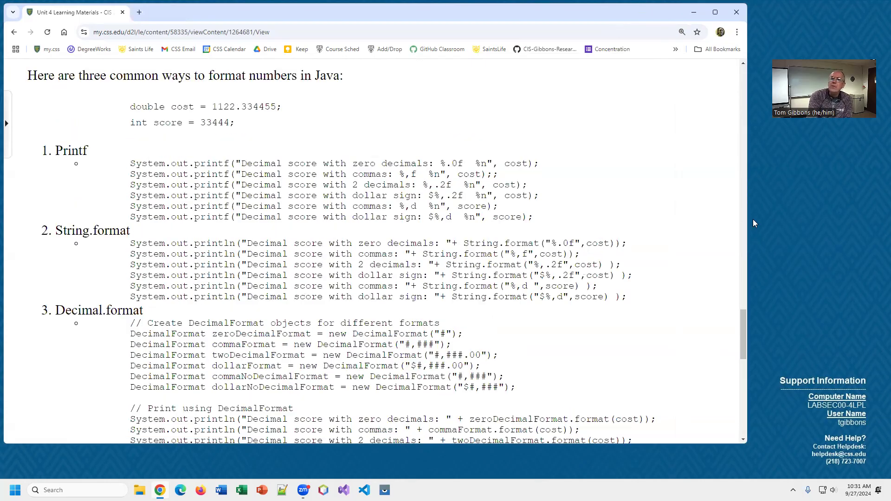
mouse_move(688, 203)
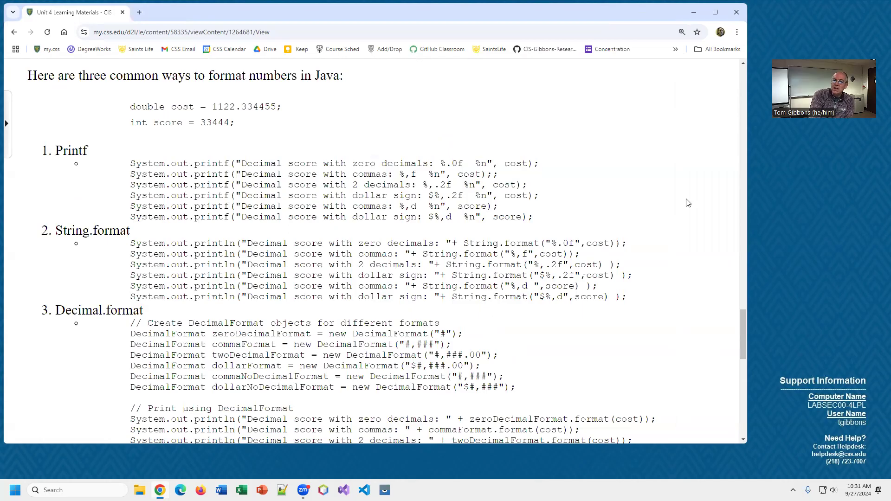
mouse_move(385, 102)
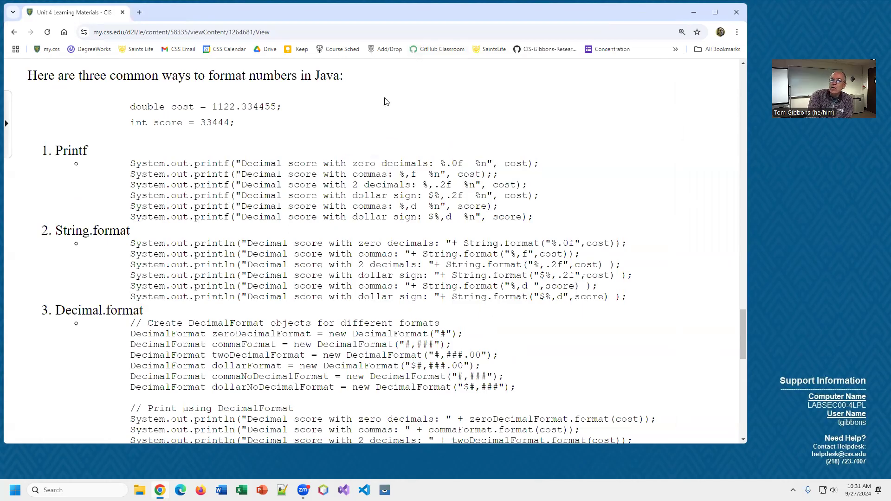
mouse_move(88, 156)
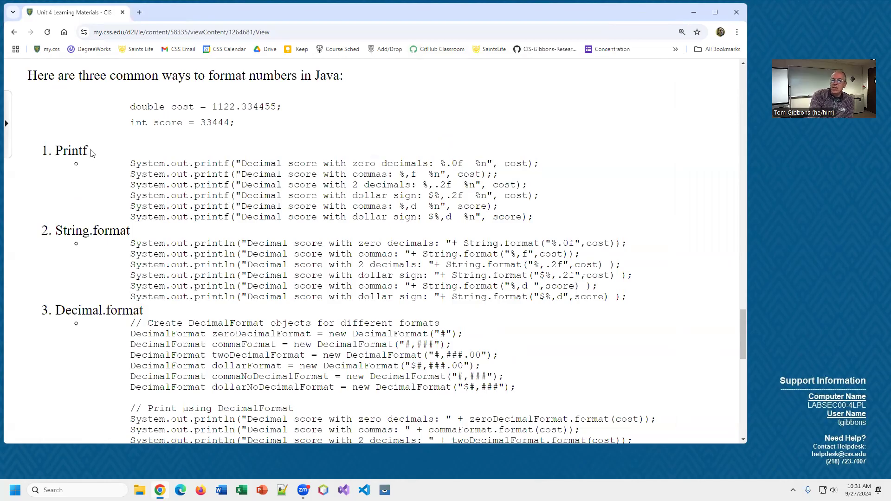
mouse_move(149, 142)
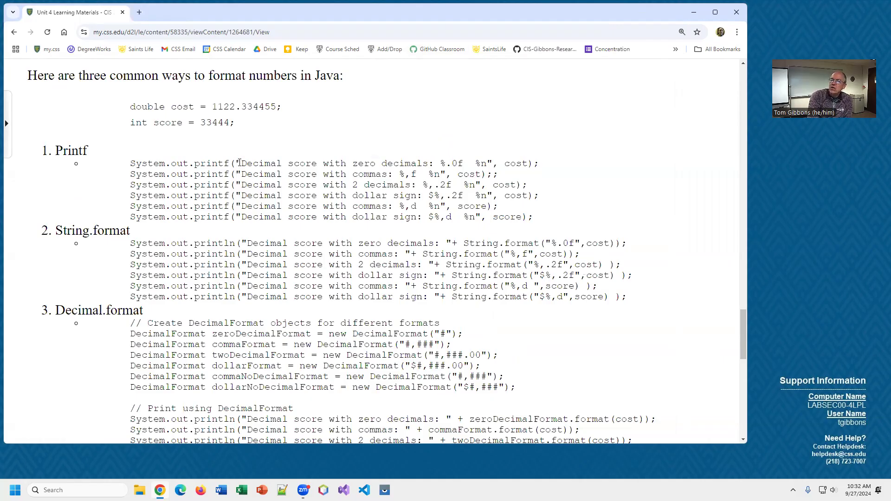
double_click(260, 163)
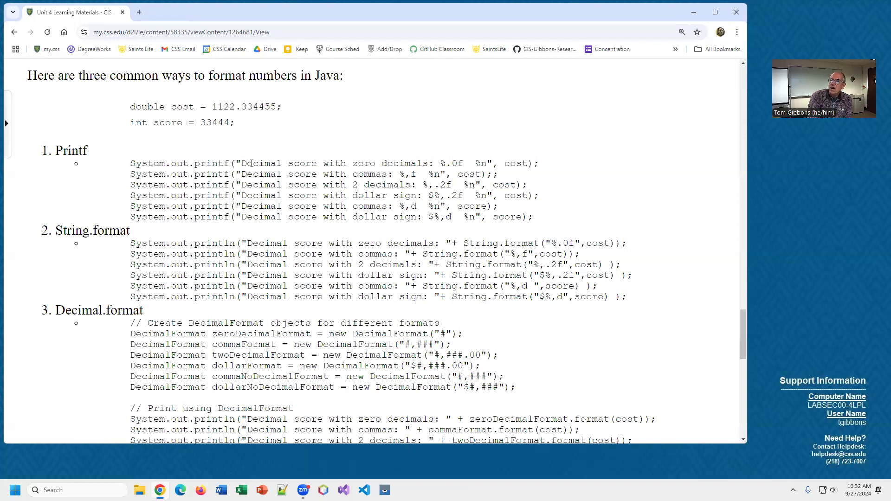
mouse_move(279, 155)
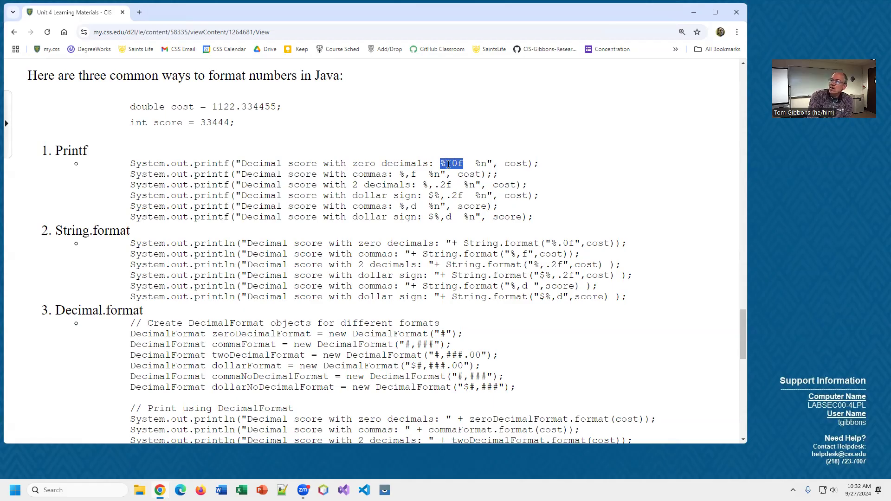
click(452, 164)
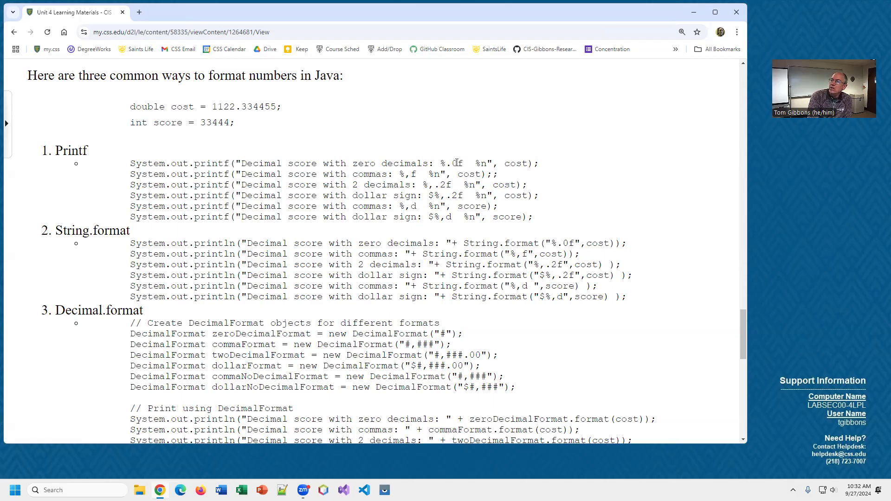
double_click(449, 164)
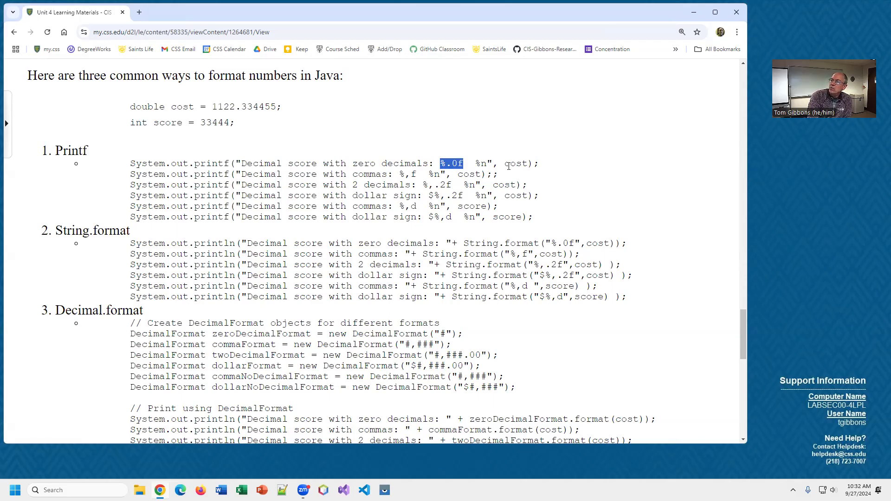
mouse_move(511, 161)
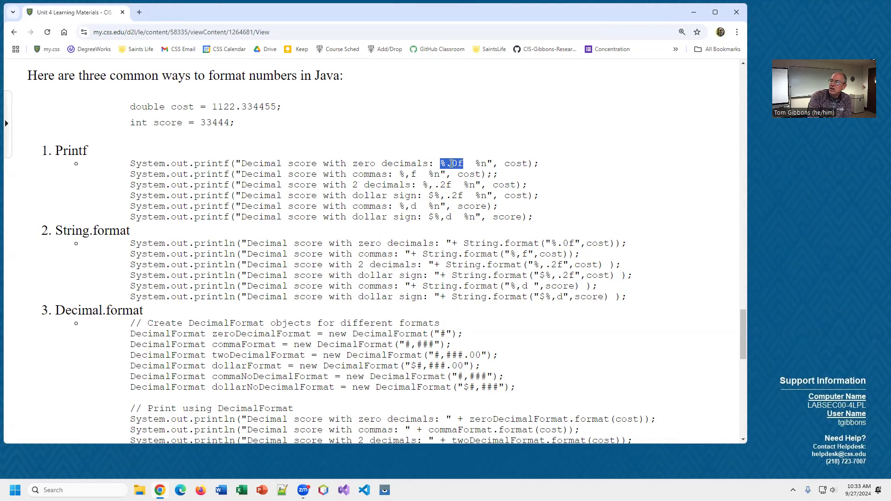
scroll(down, 3)
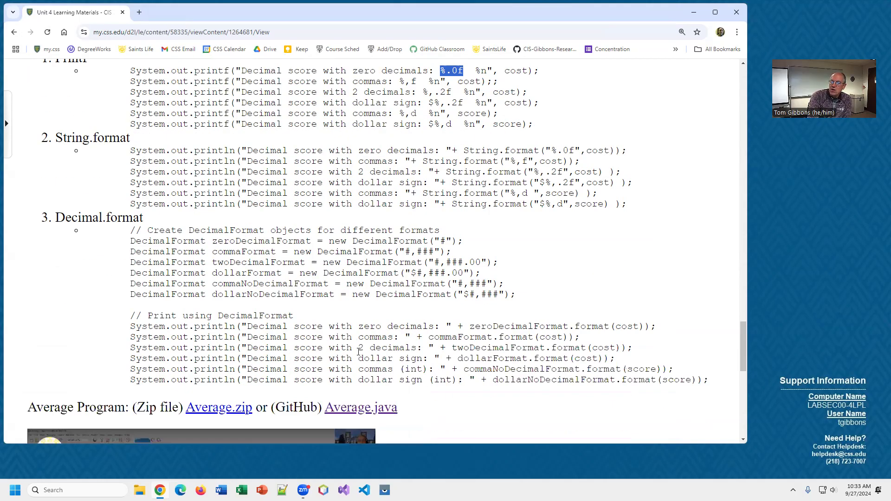
scroll(up, 3)
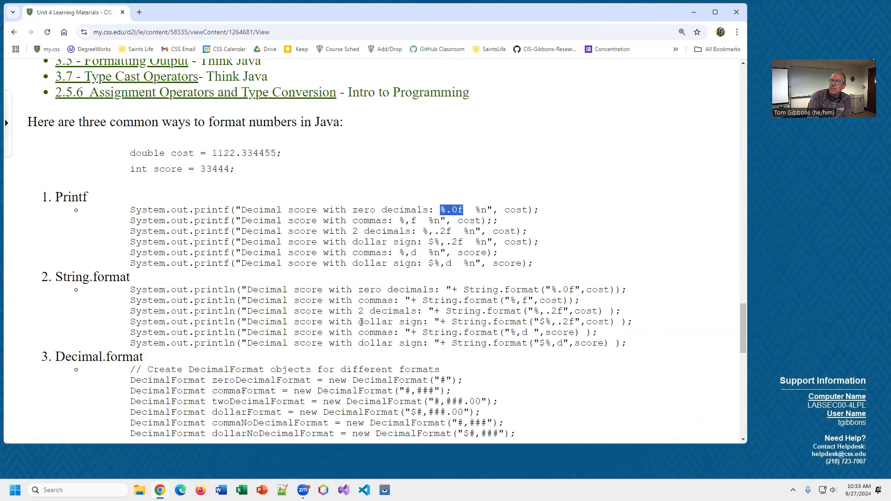
mouse_move(348, 212)
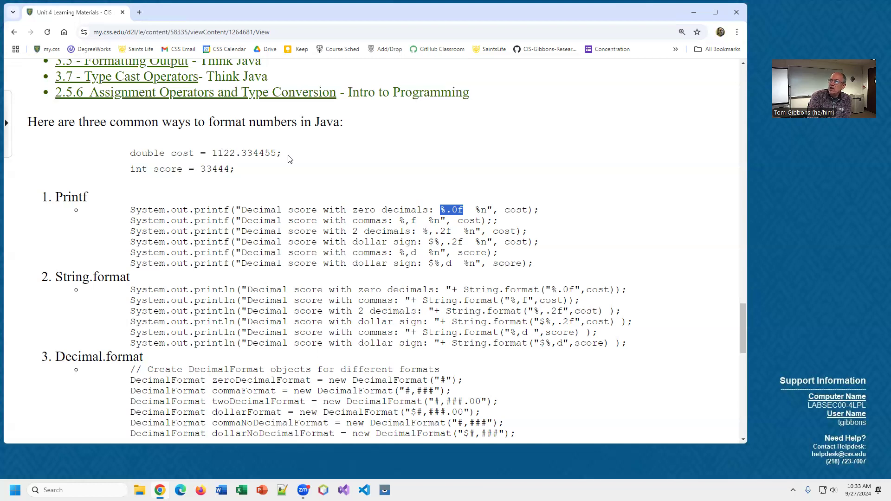
mouse_move(221, 164)
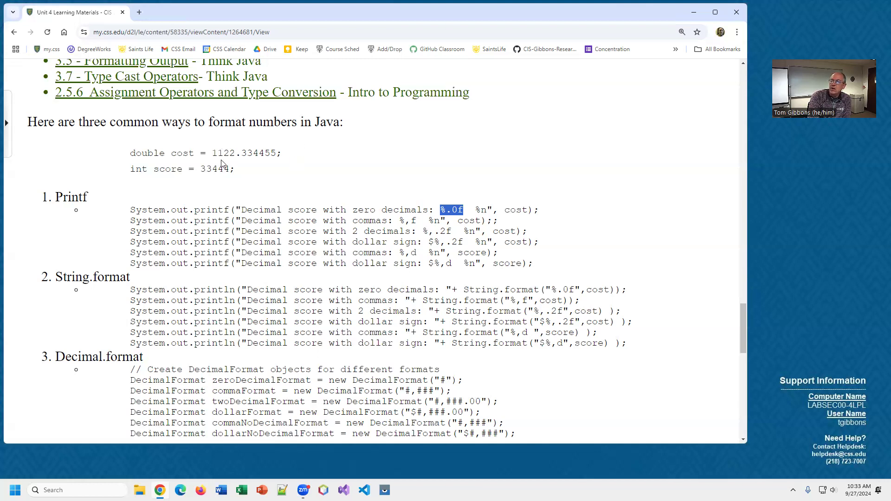
mouse_move(498, 219)
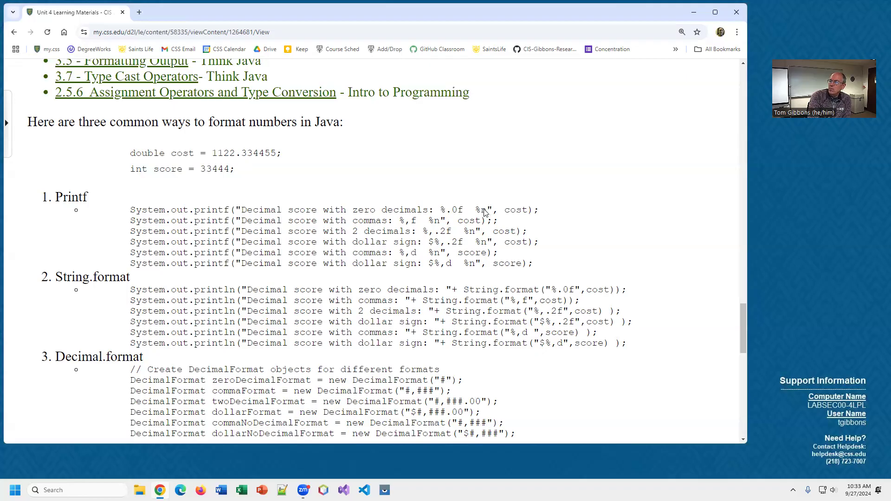
double_click(482, 209)
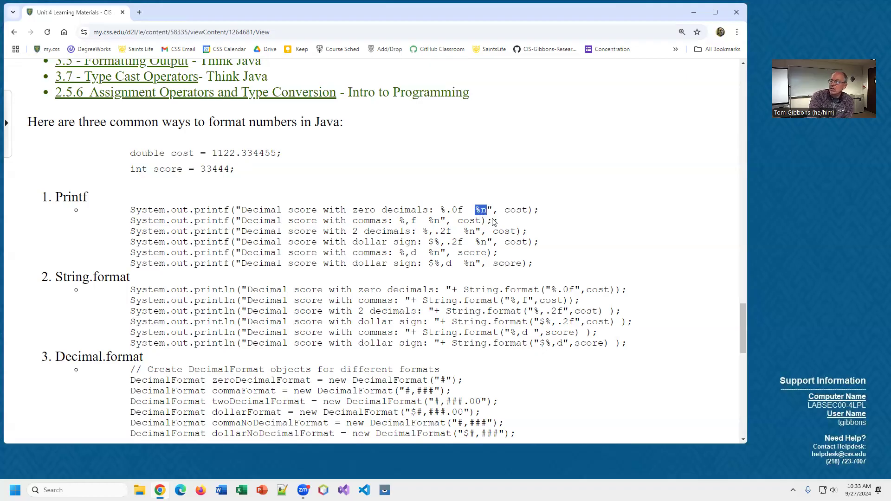
mouse_move(275, 227)
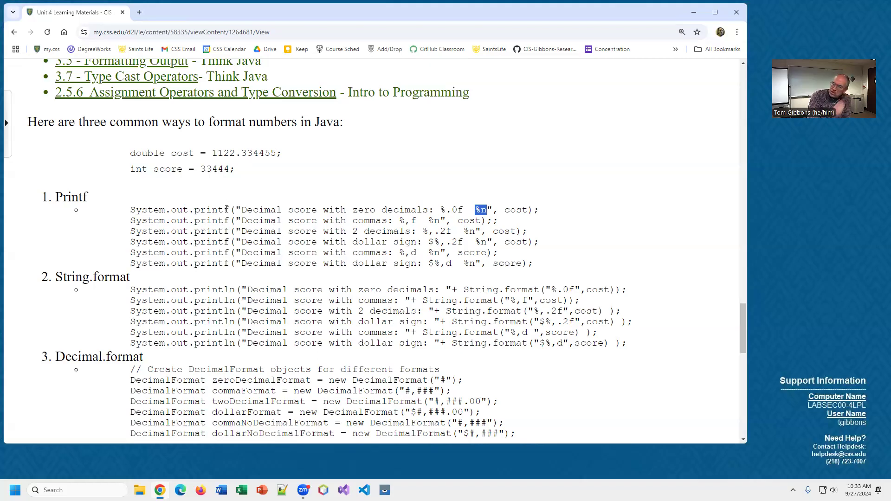
mouse_move(295, 169)
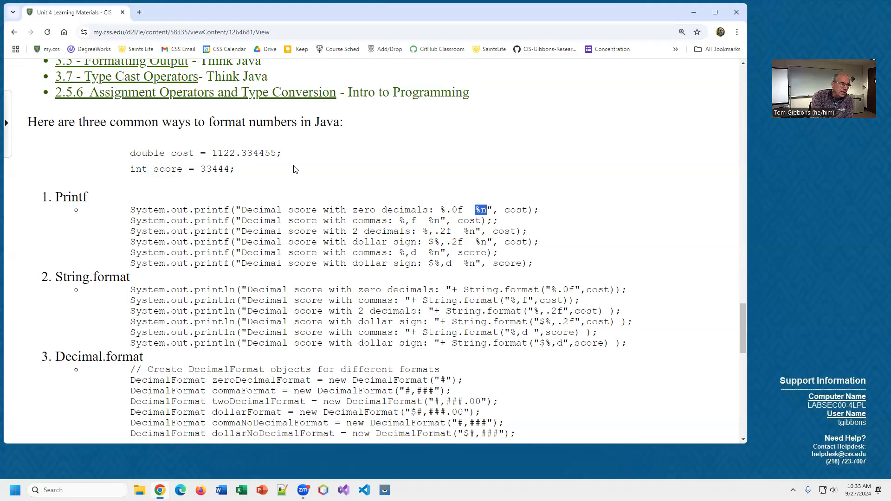
scroll(down, 3)
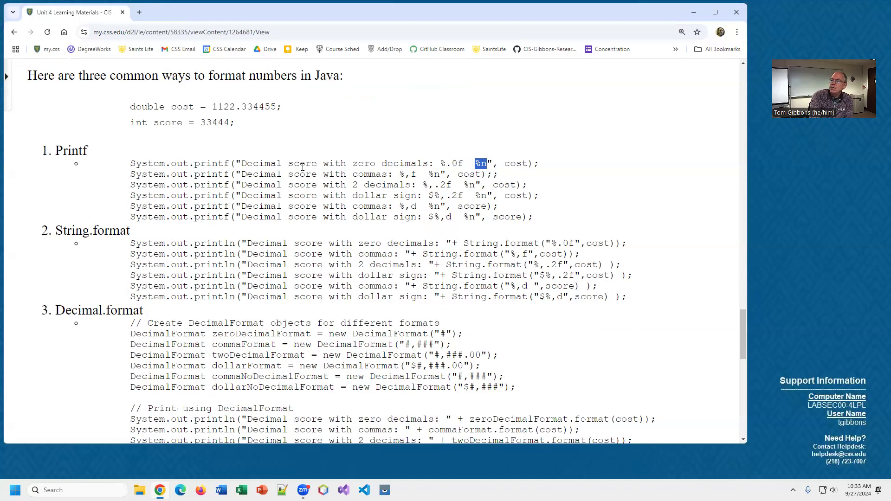
scroll(down, 3)
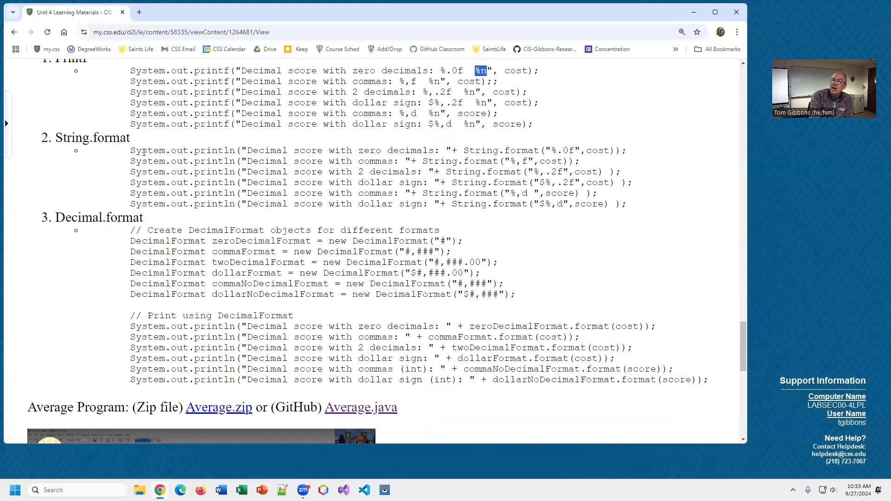
mouse_move(233, 151)
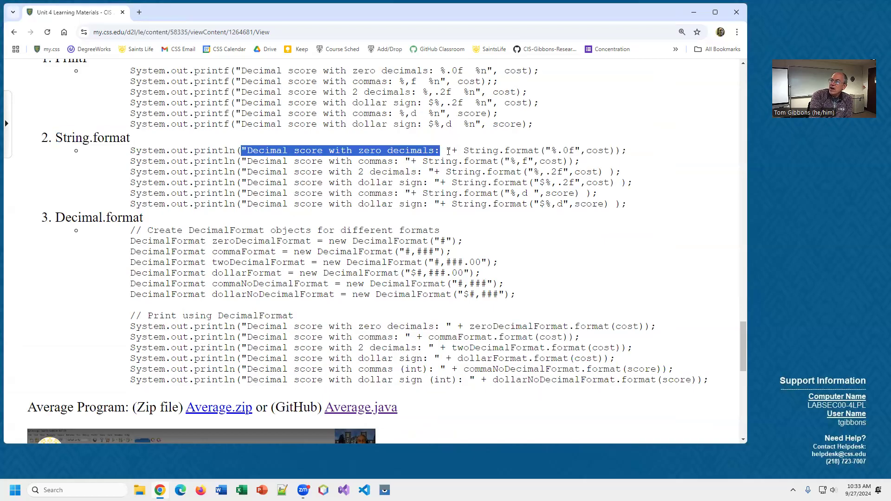
click(453, 151)
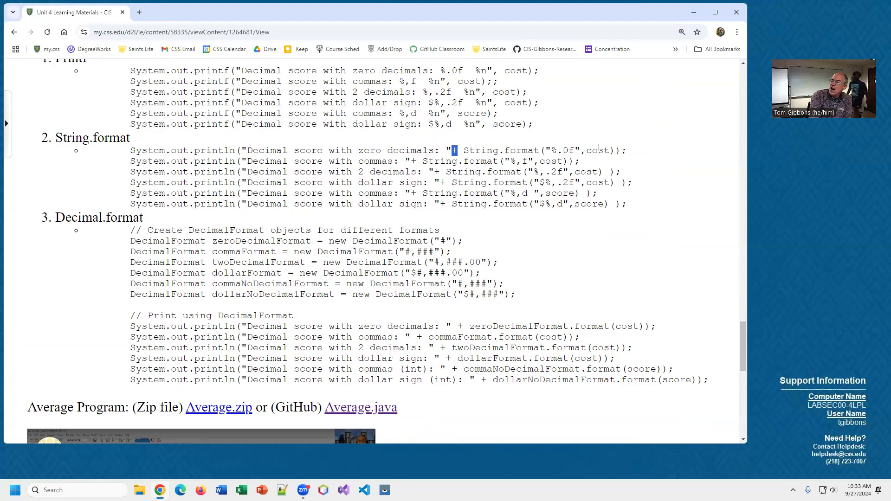
double_click(480, 151)
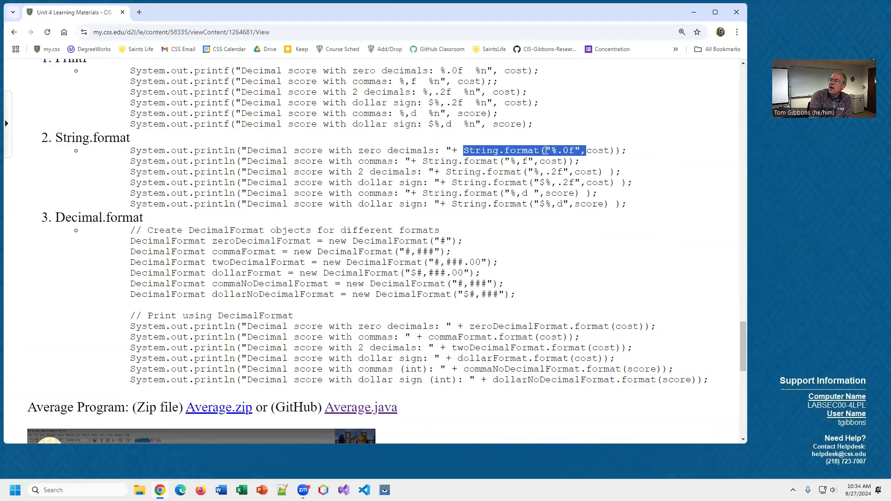
click(576, 150)
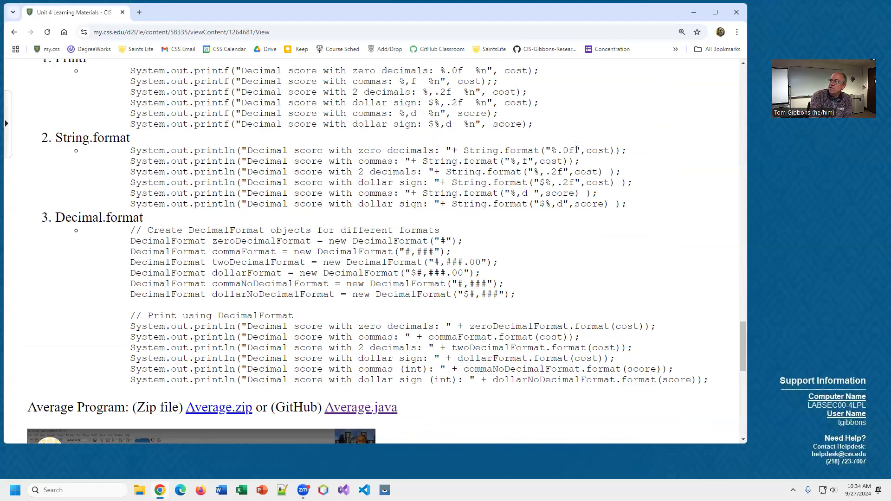
double_click(563, 150)
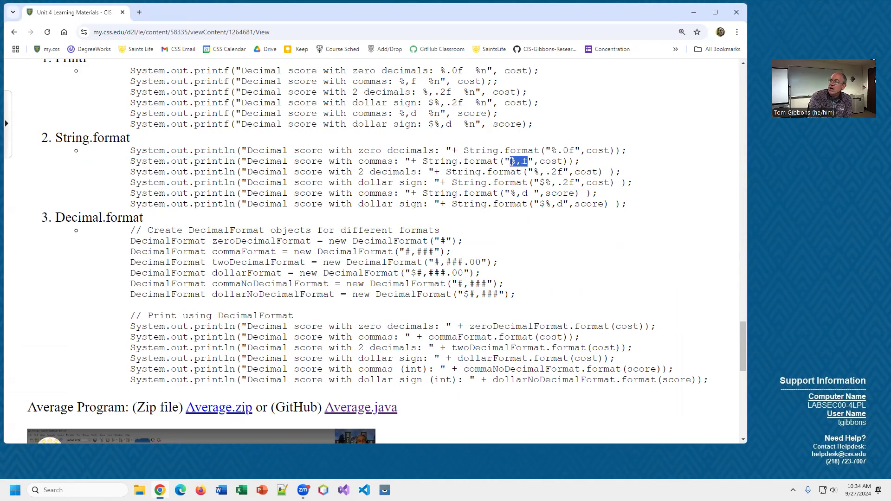
scroll(up, 3)
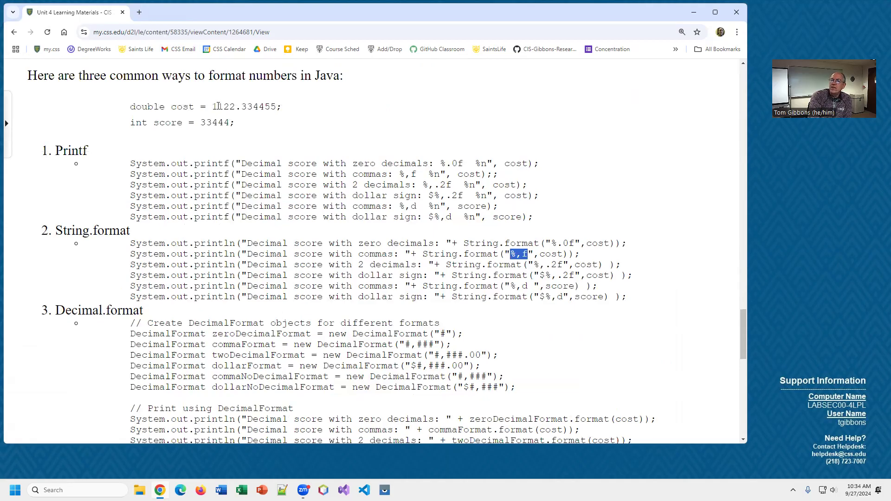
mouse_move(220, 118)
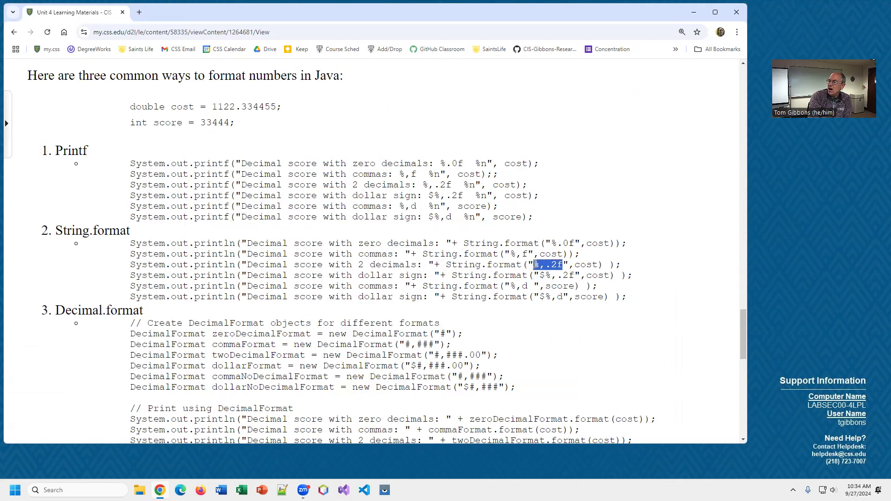
scroll(down, 3)
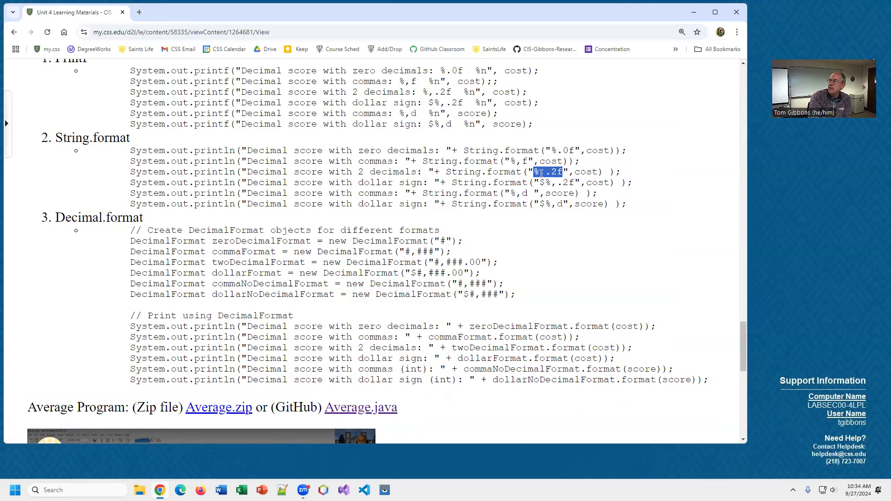
mouse_move(165, 194)
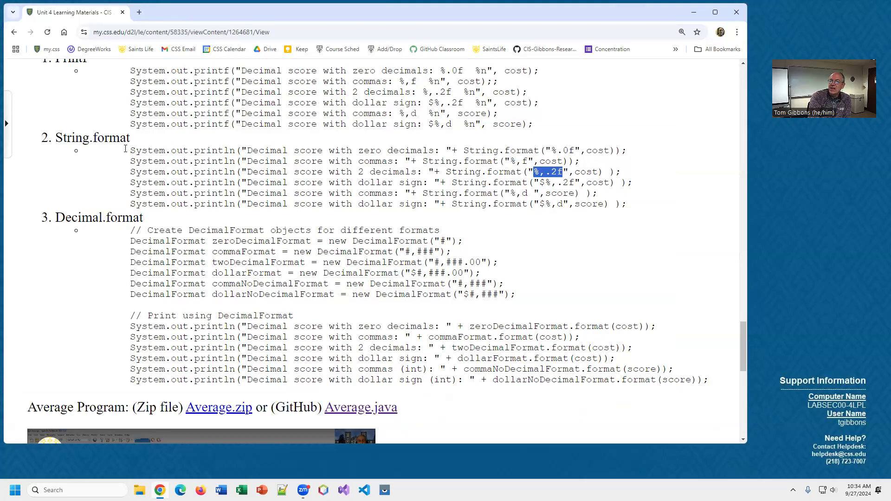
scroll(down, 3)
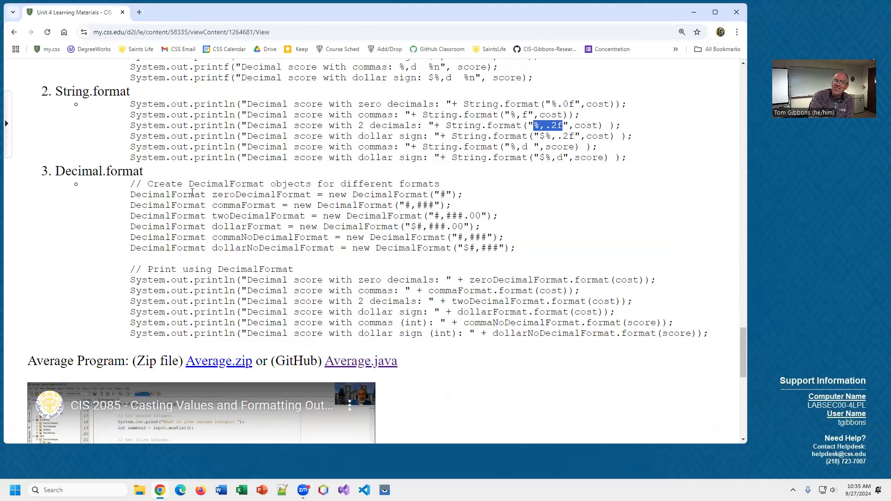
double_click(84, 171)
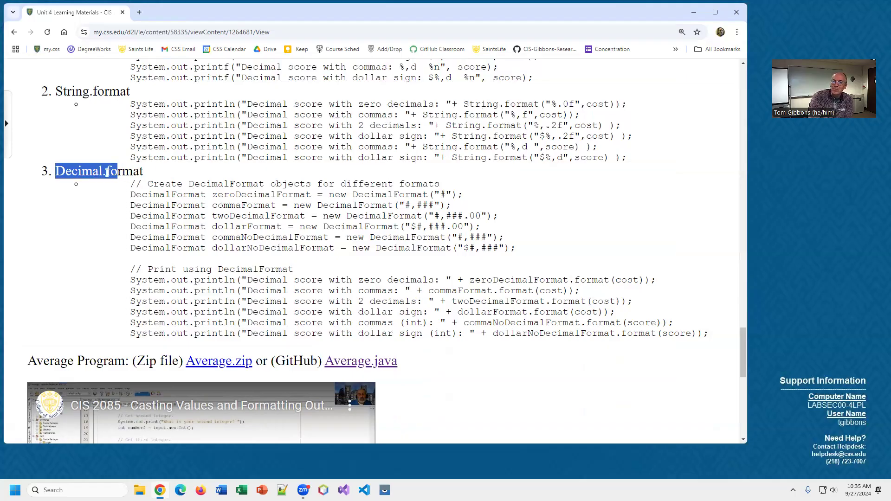
scroll(down, 3)
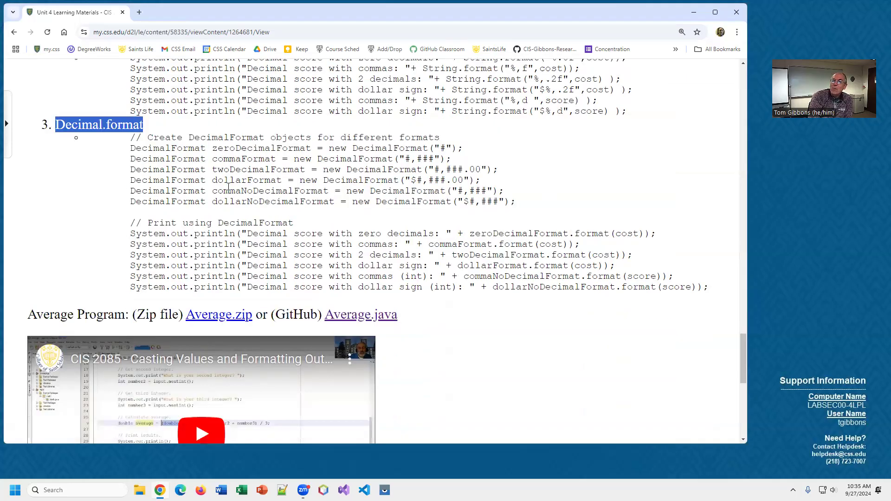
scroll(down, 3)
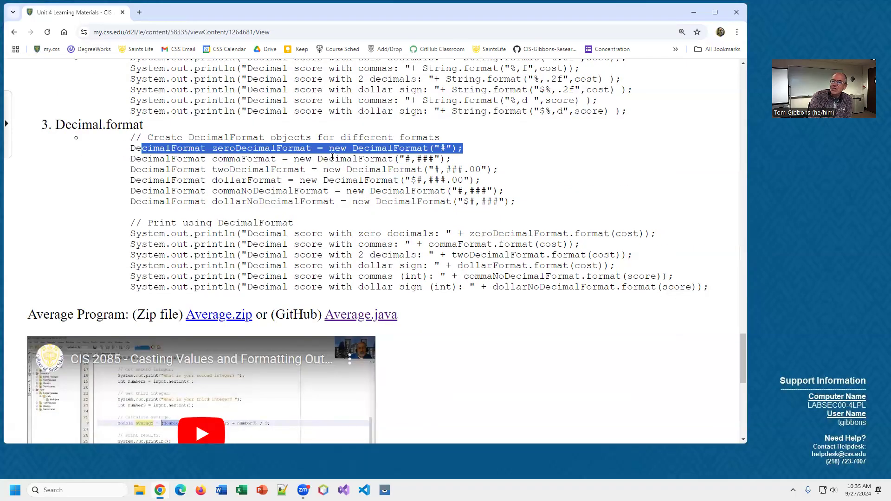
double_click(262, 148)
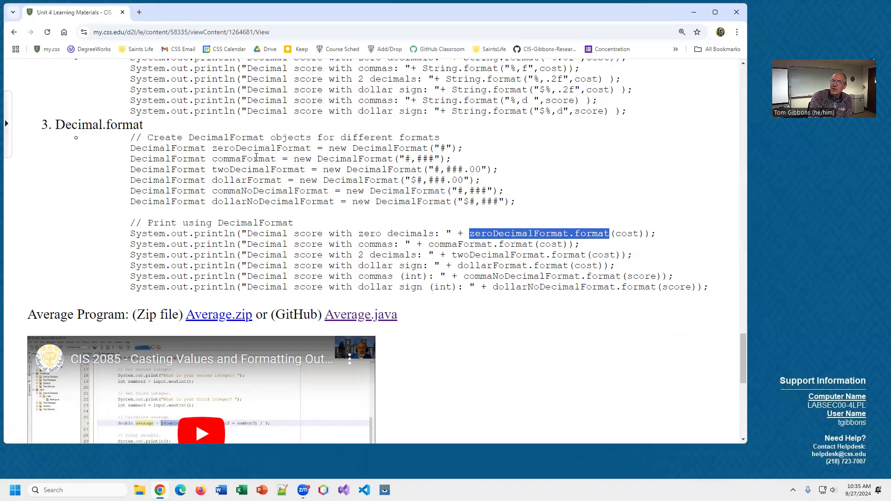
scroll(up, 3)
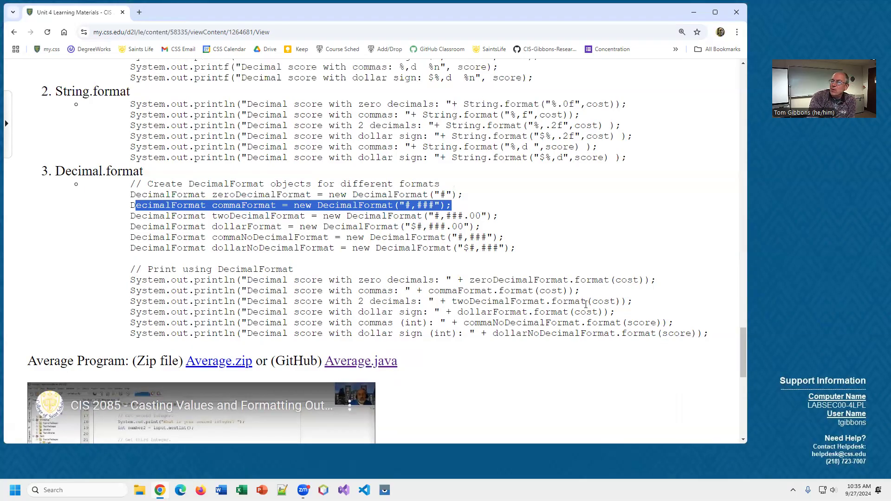
mouse_move(459, 272)
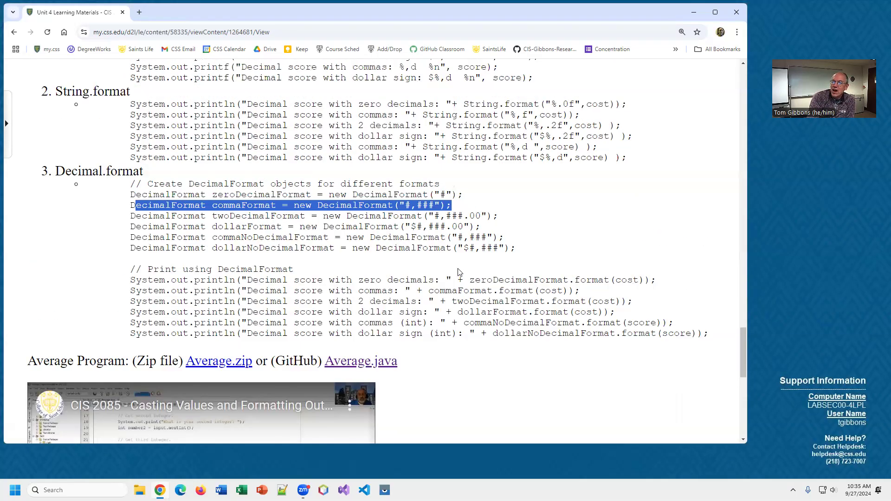
scroll(up, 3)
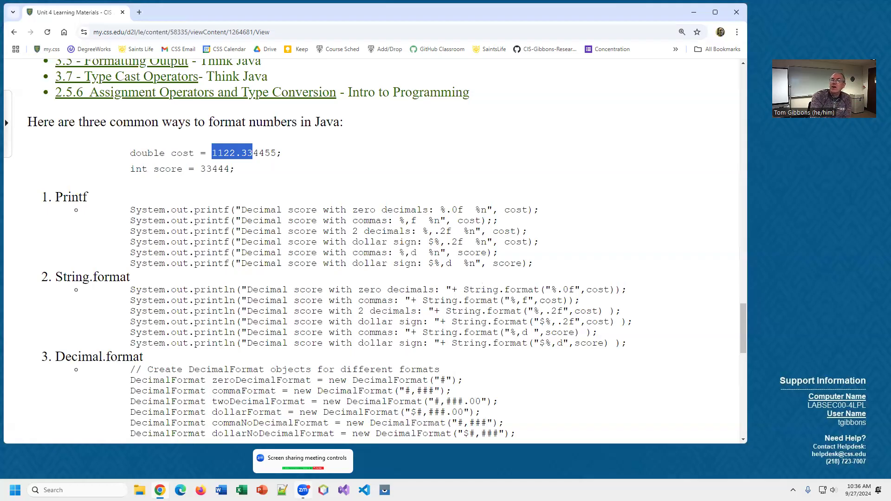
mouse_move(504, 399)
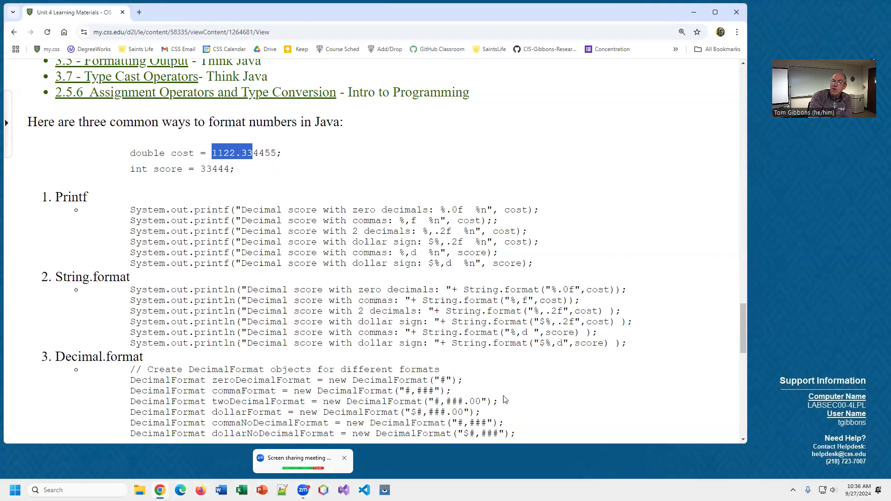
click(344, 458)
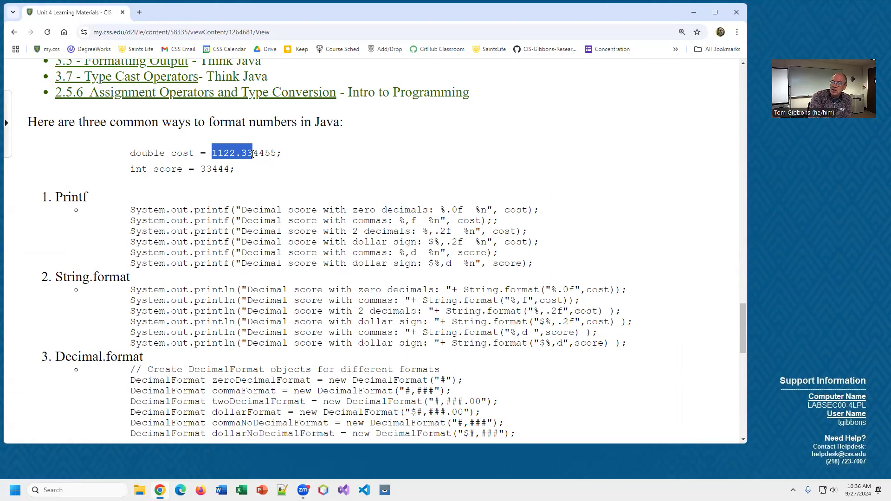
scroll(down, 3)
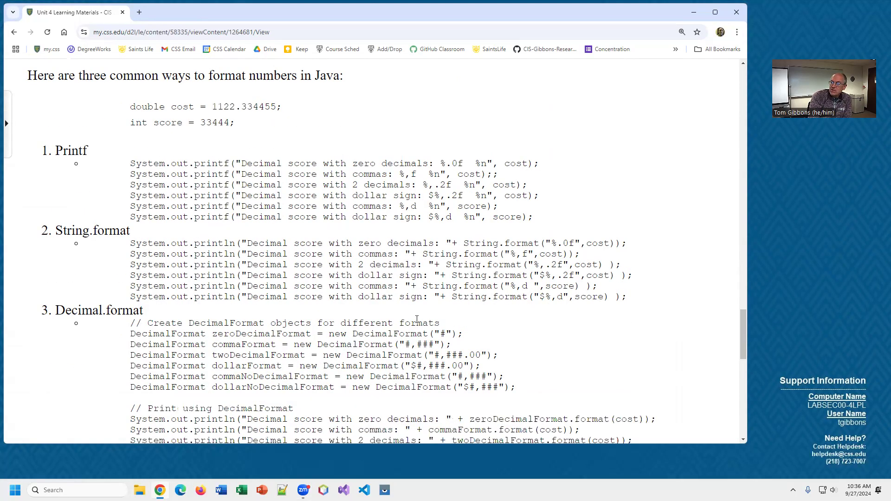
scroll(down, 3)
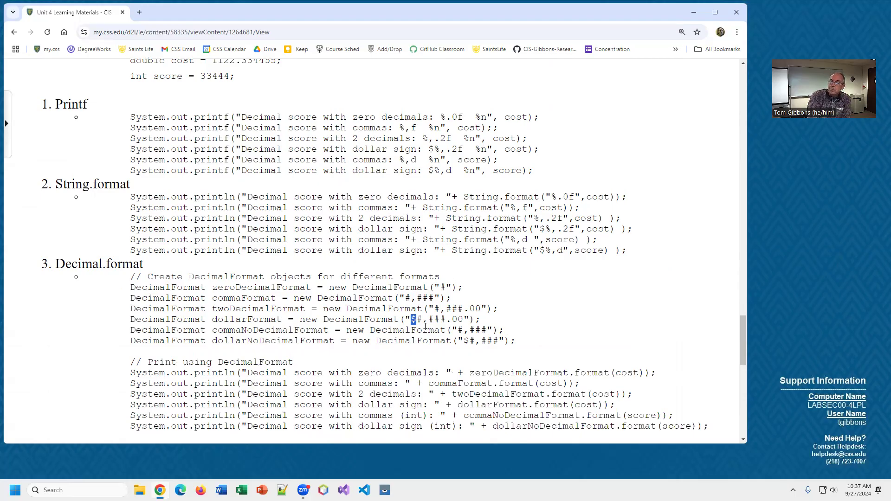
scroll(down, 3)
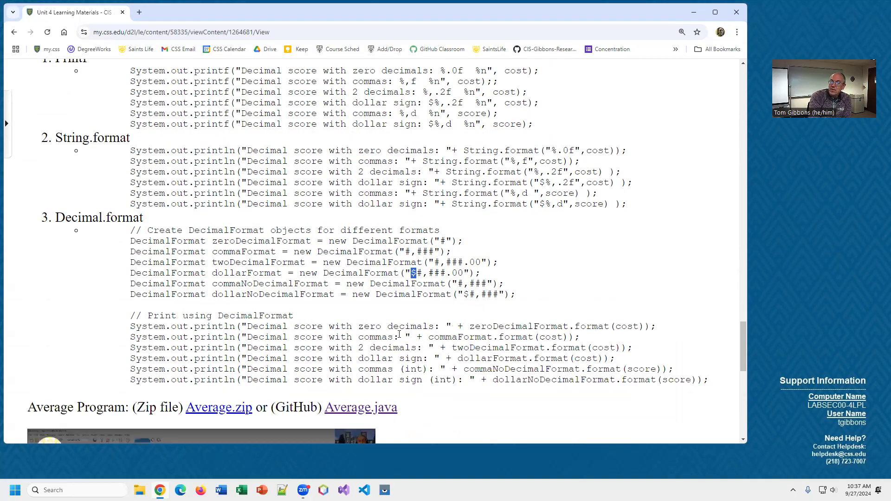
scroll(down, 3)
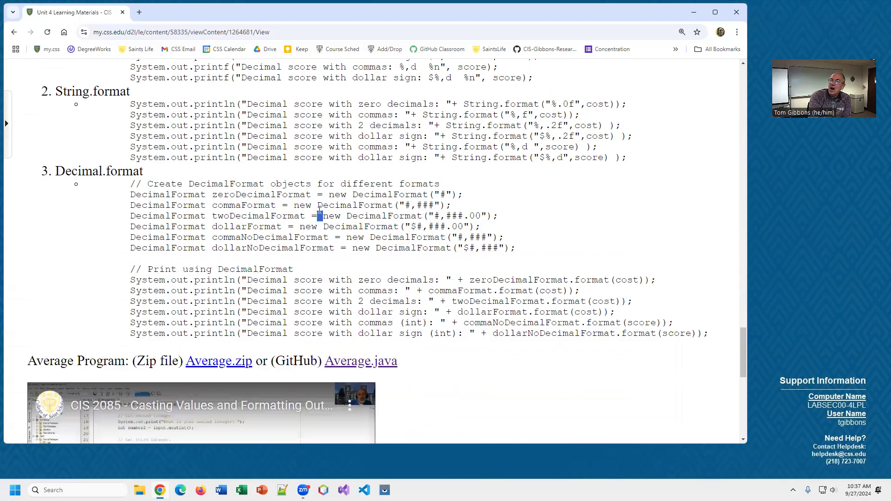
double_click(354, 205)
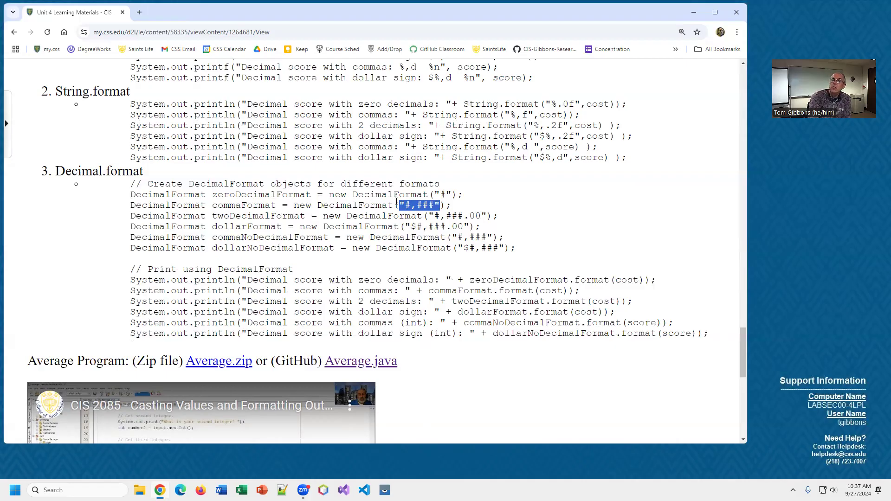
mouse_move(708, 329)
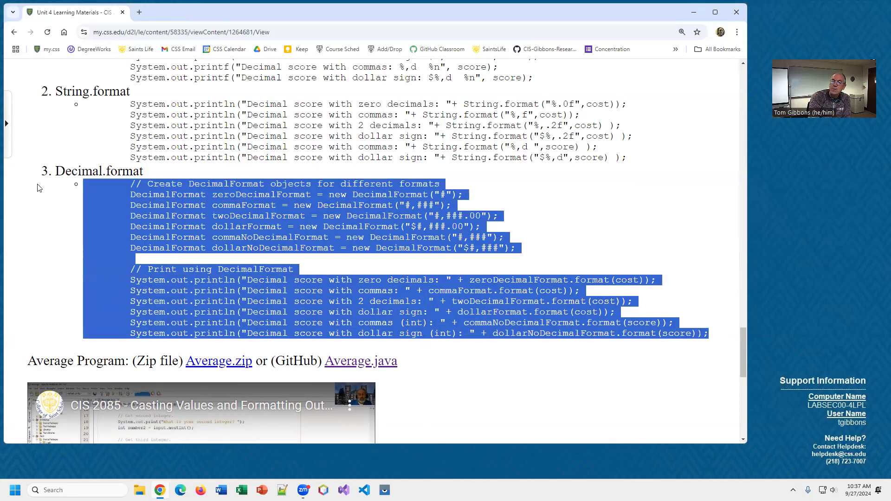
mouse_move(114, 155)
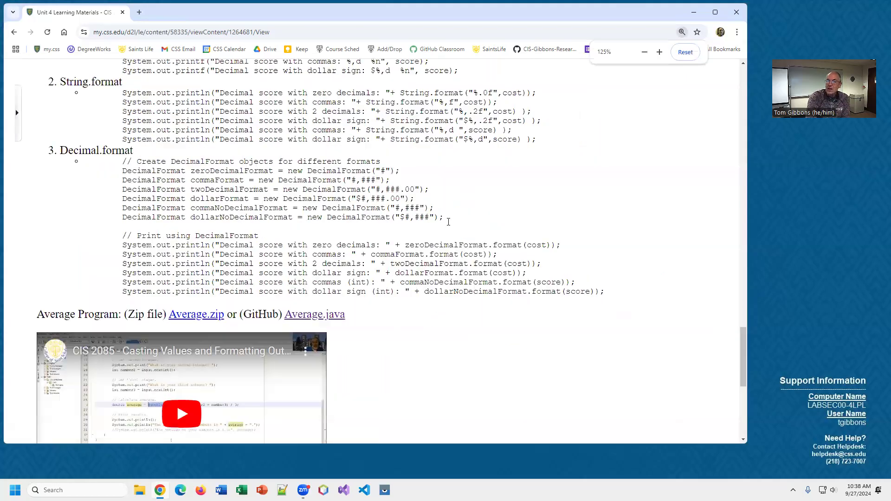
Step: Return to the Unit 4 module via the breadcrumb and select Unit 4 Assignment Option 1 - Tuition and Fees
scroll(down, 3)
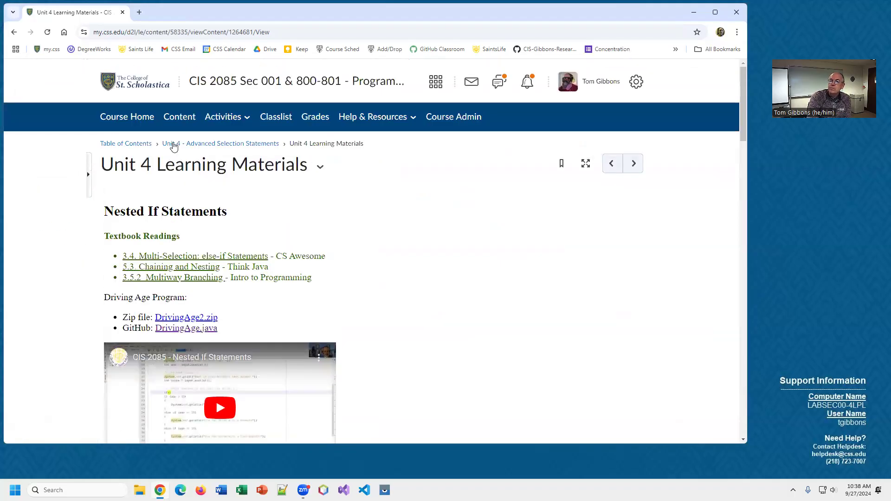
click(221, 143)
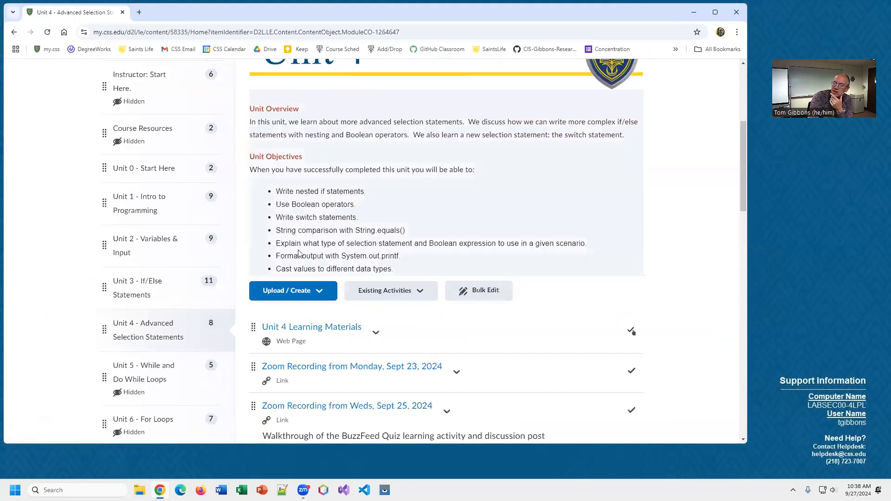
scroll(down, 3)
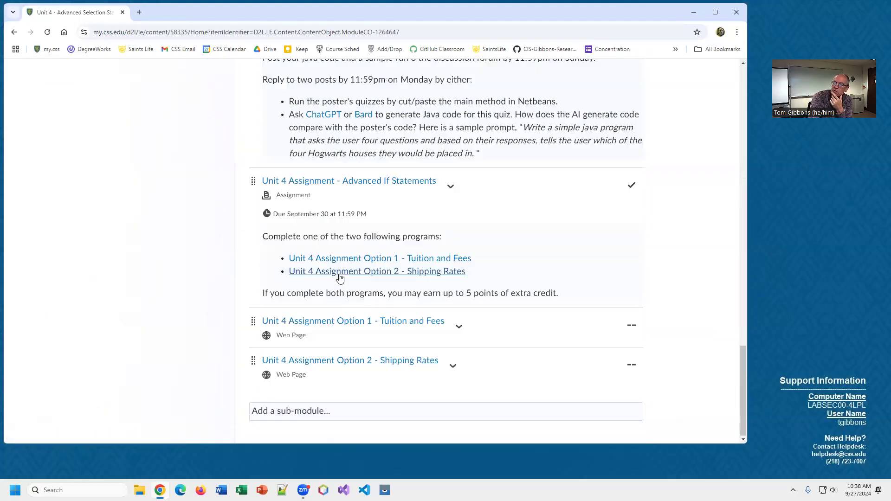
mouse_move(352, 320)
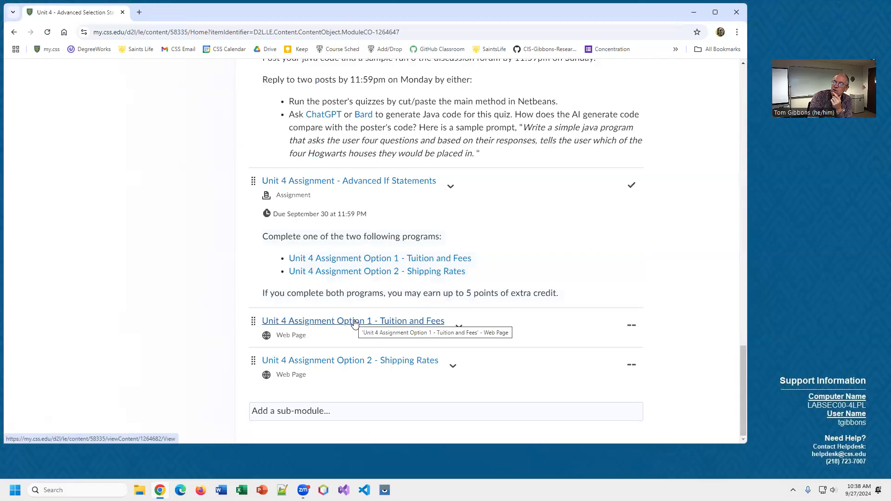
click(353, 321)
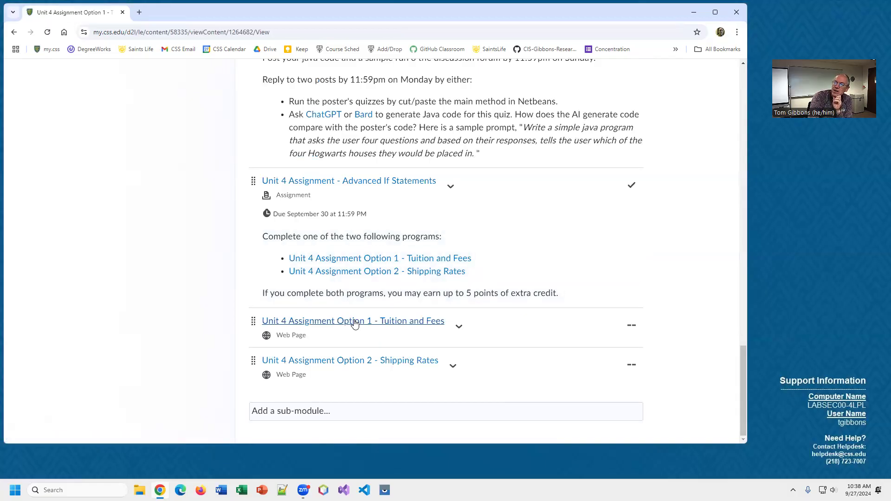
Step: View the linked CSS tuition and fees page in a new tab, then close it
click(353, 320)
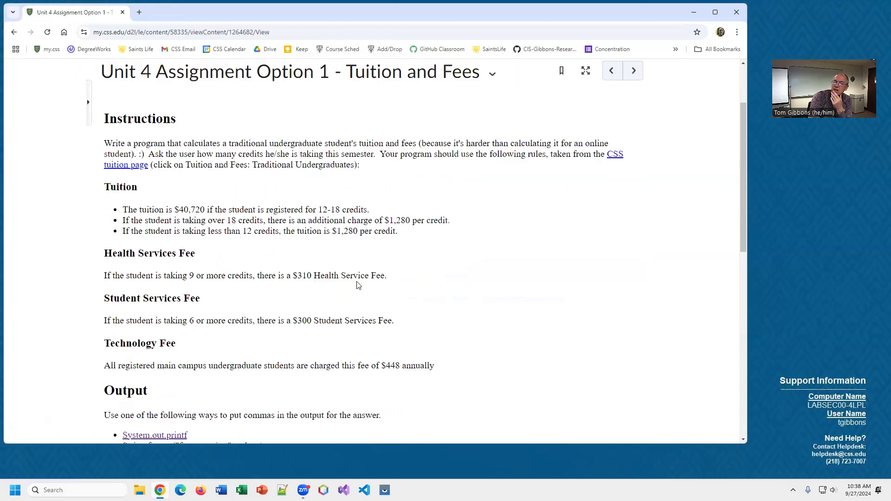
mouse_move(616, 157)
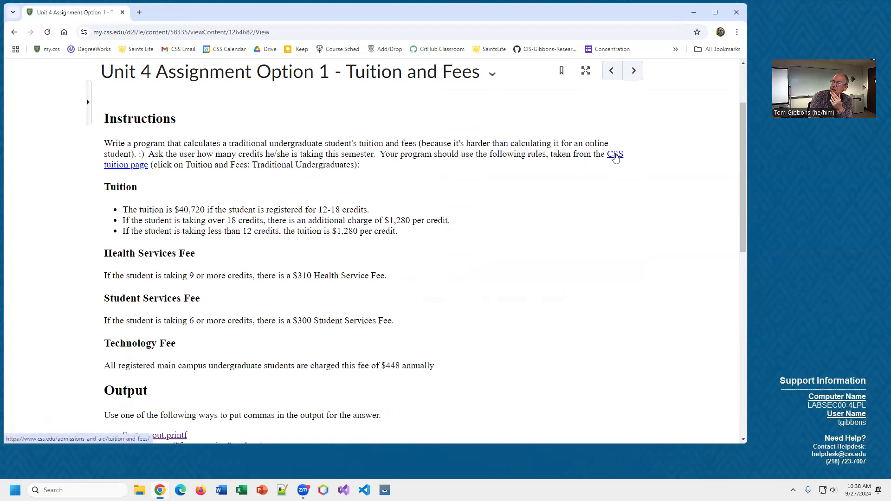
click(616, 154)
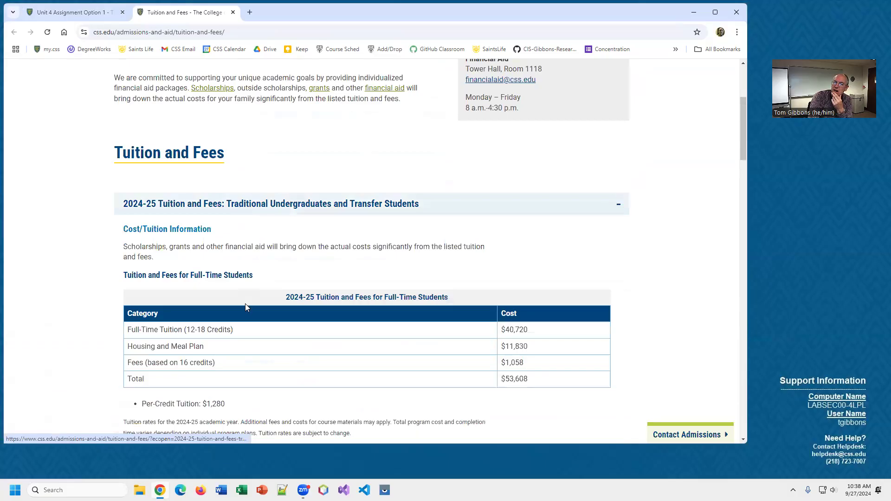
scroll(up, 3)
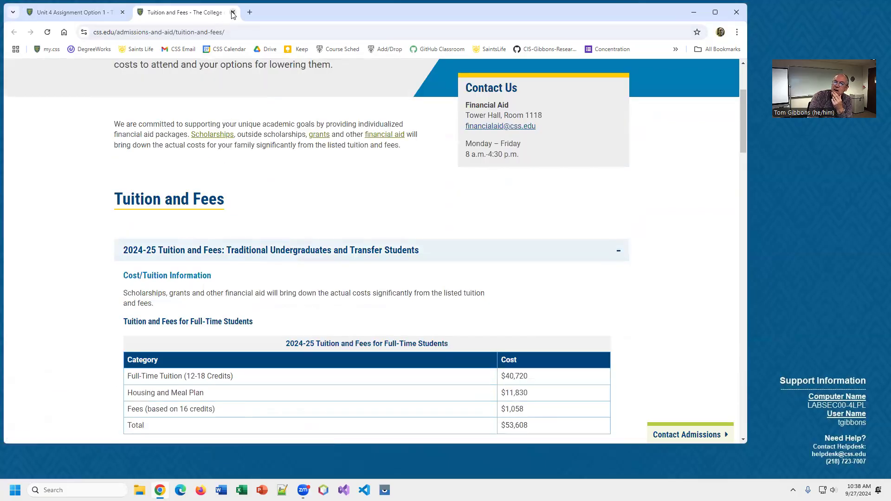
click(232, 12)
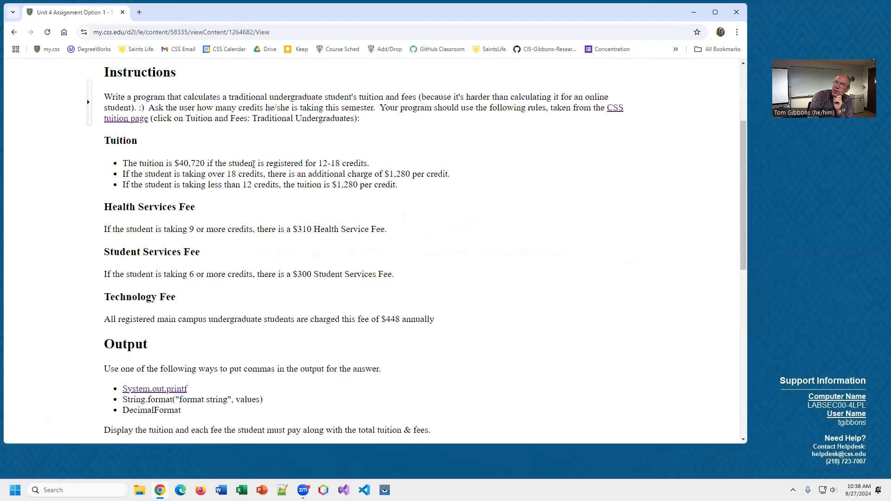
Step: Highlight the per-credit charge and Health Services Fee, then review the sample output
double_click(197, 164)
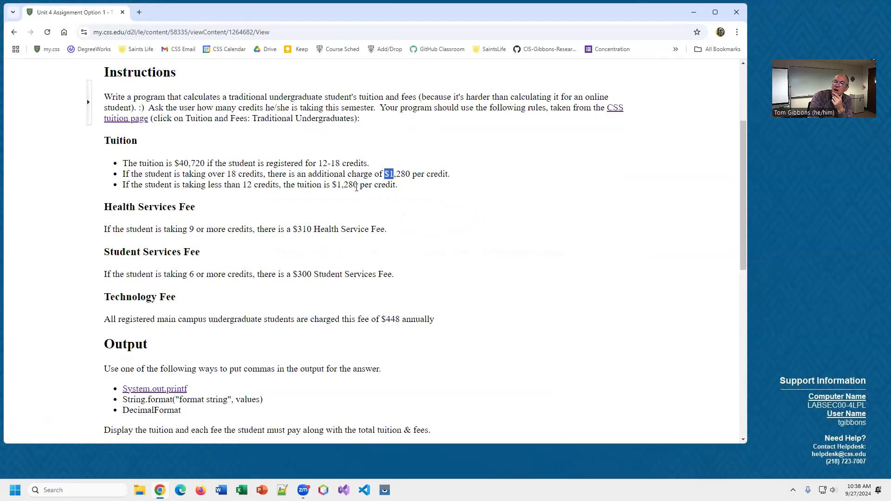
mouse_move(319, 185)
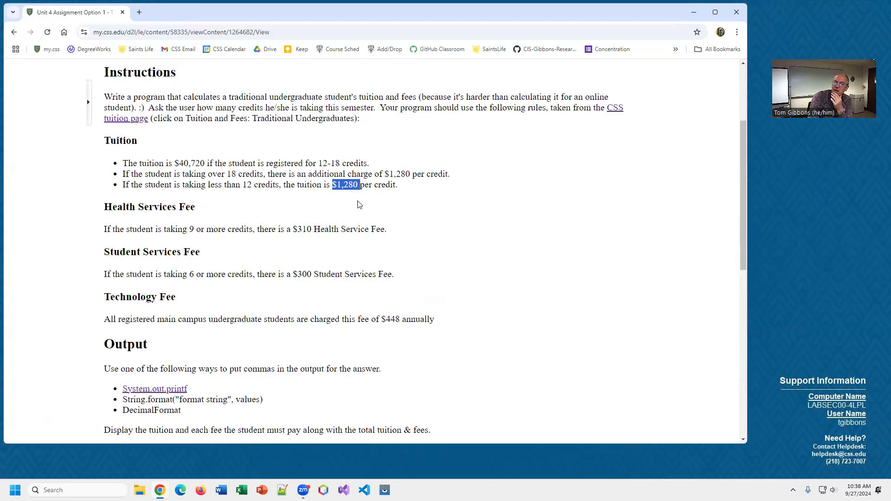
mouse_move(221, 241)
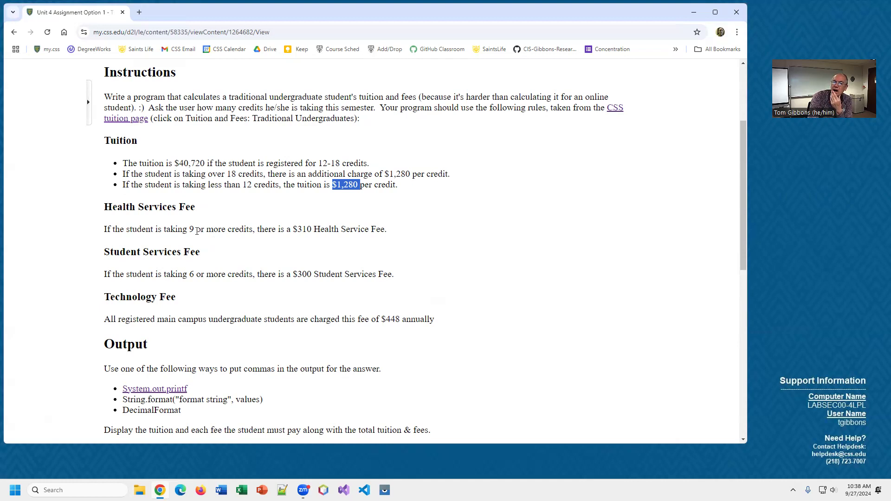
double_click(149, 206)
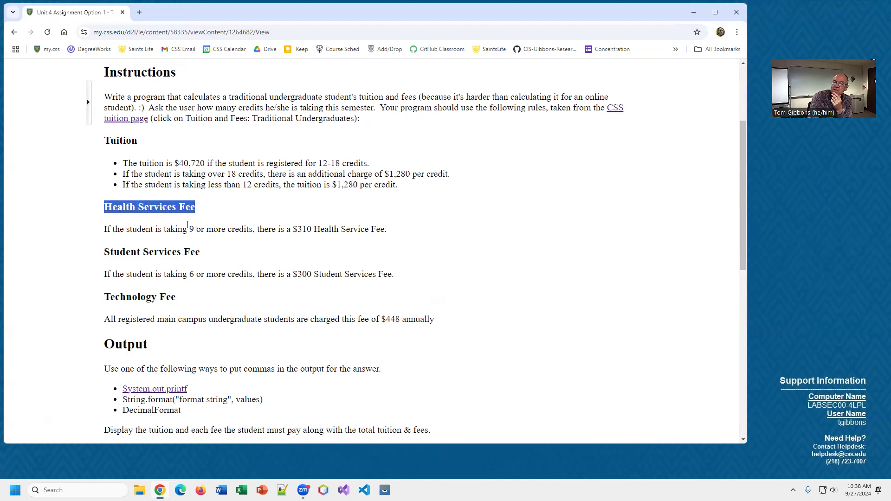
mouse_move(182, 263)
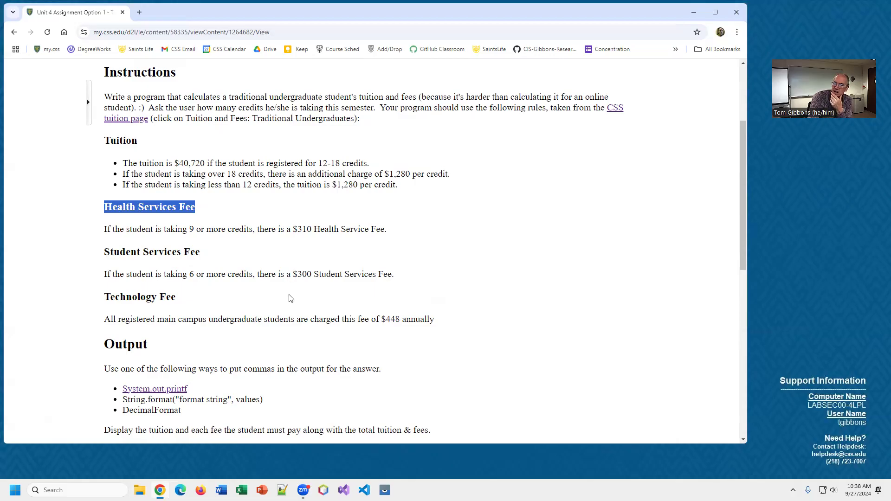
mouse_move(306, 316)
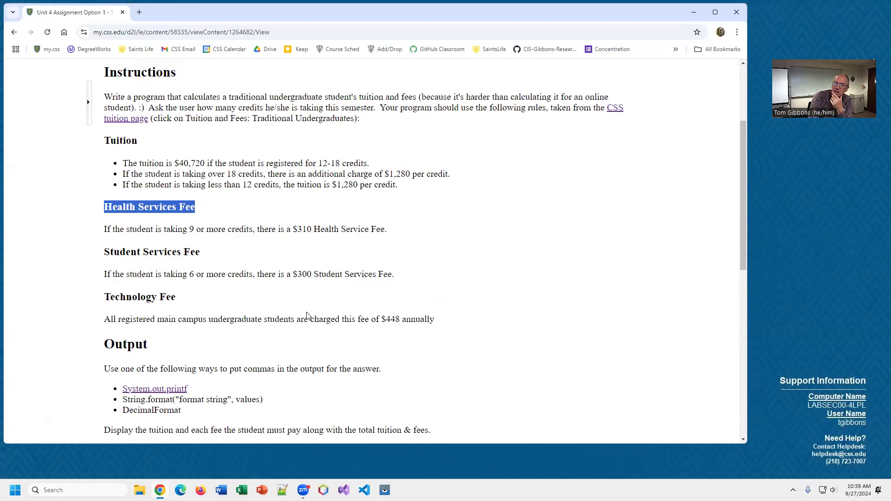
scroll(down, 3)
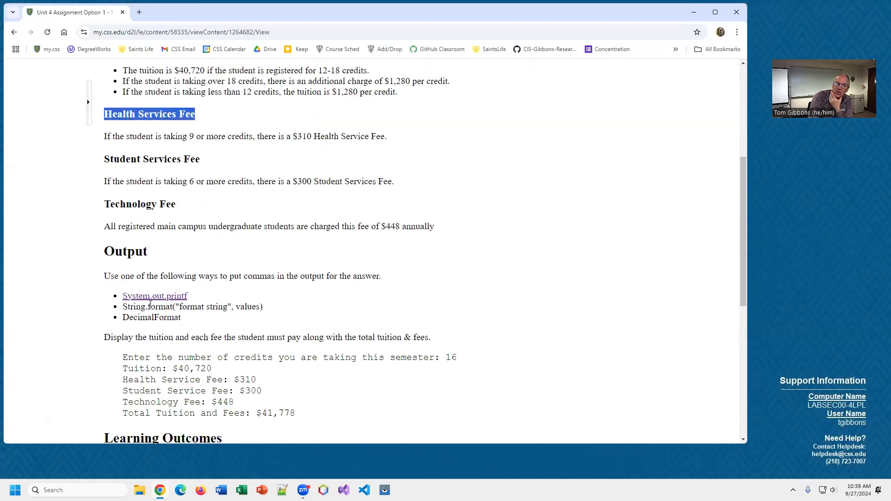
scroll(down, 3)
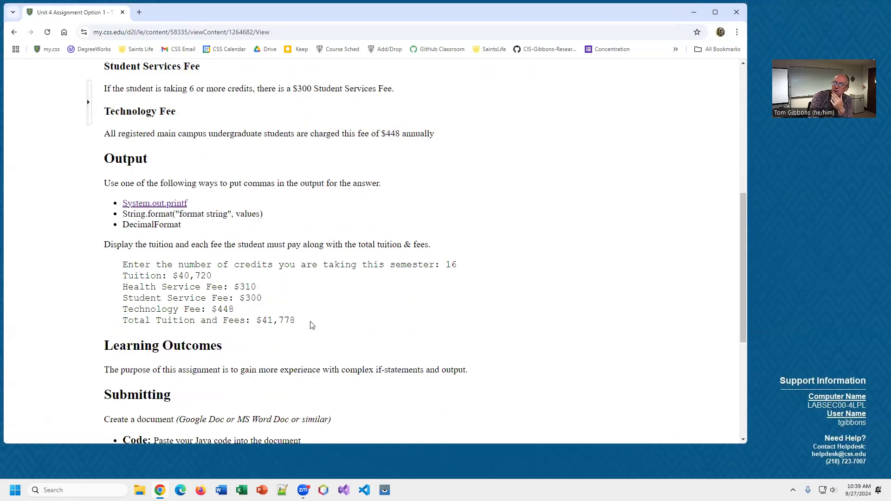
mouse_move(324, 307)
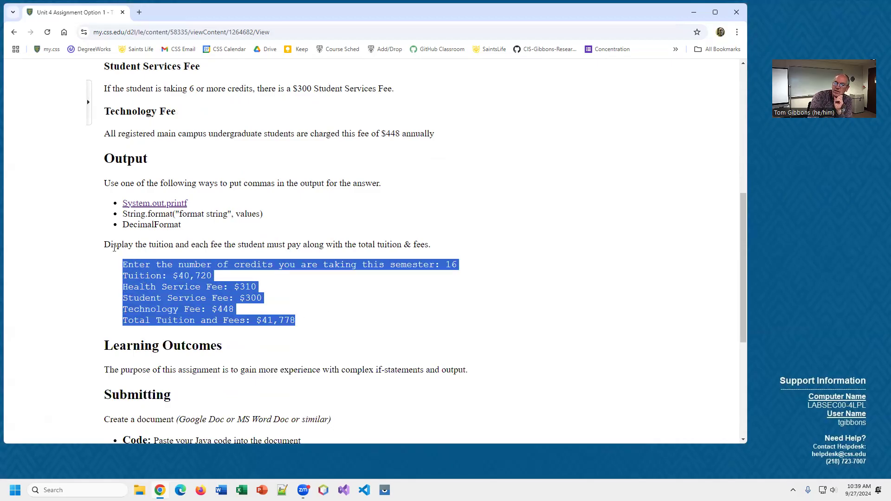
scroll(up, 3)
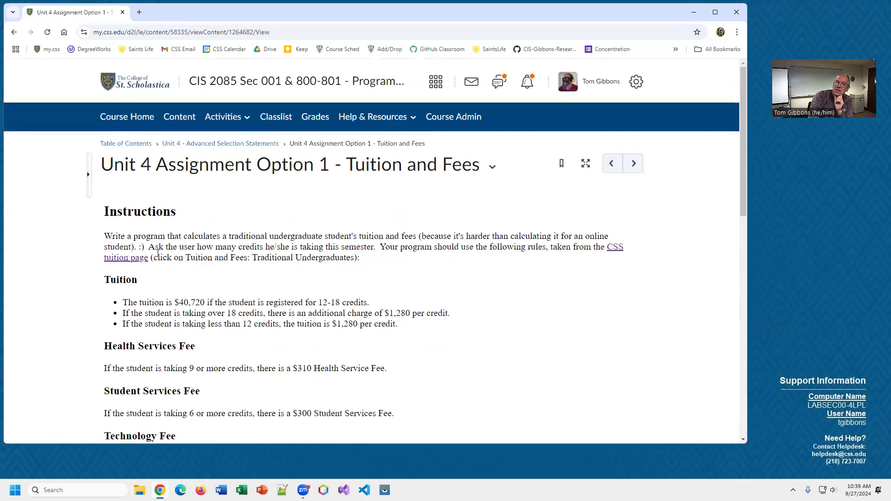
Step: Return to the Unit 4 module and select Unit 4 Assignment Option 2 - Shipping Rates
click(220, 143)
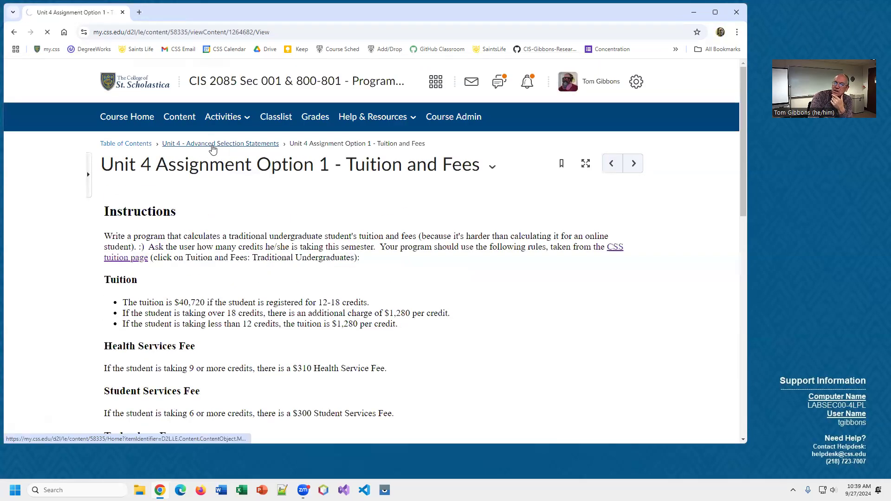
click(221, 143)
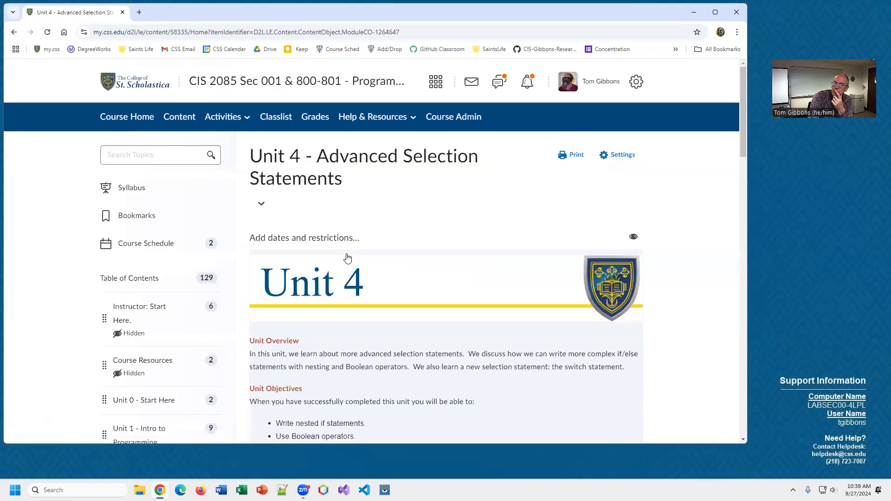
scroll(down, 3)
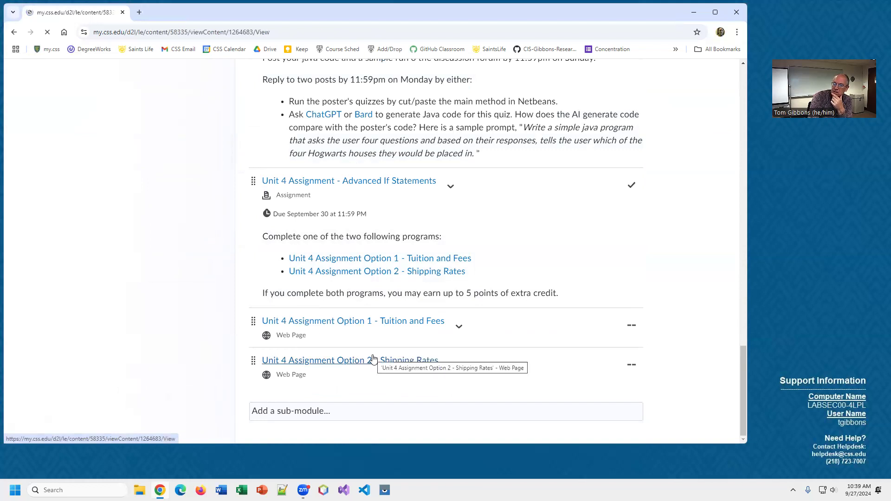
click(349, 360)
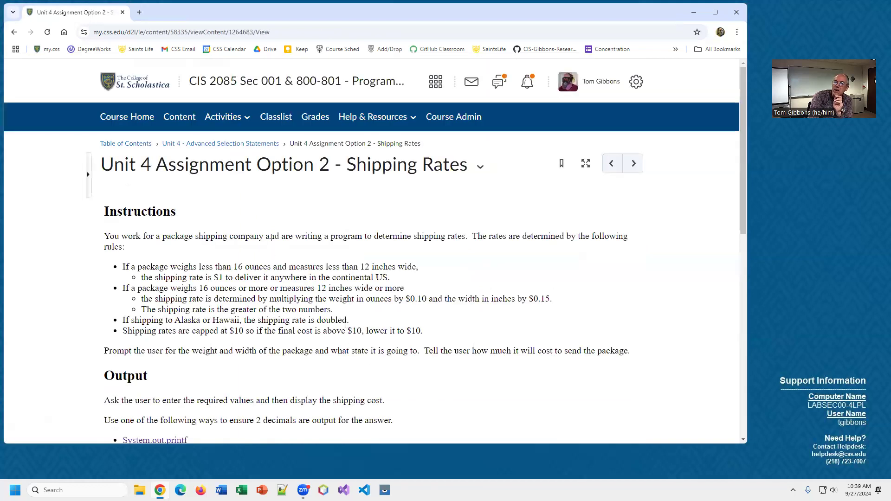
scroll(down, 3)
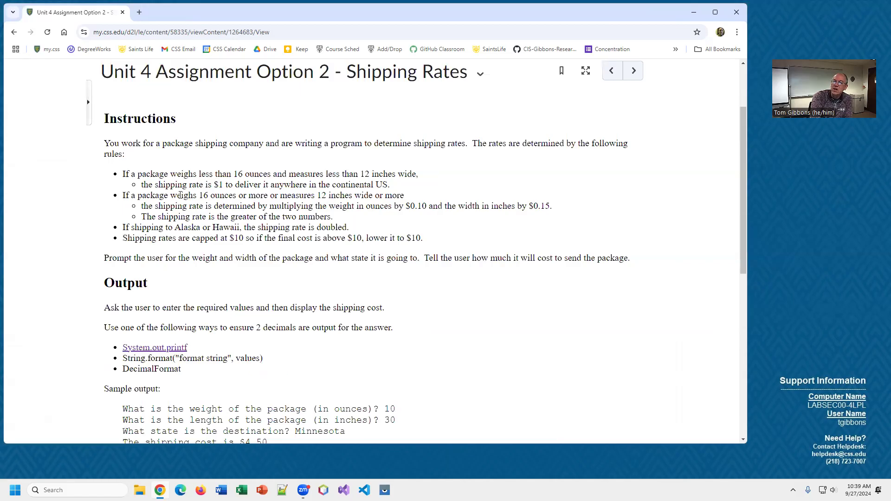
mouse_move(214, 211)
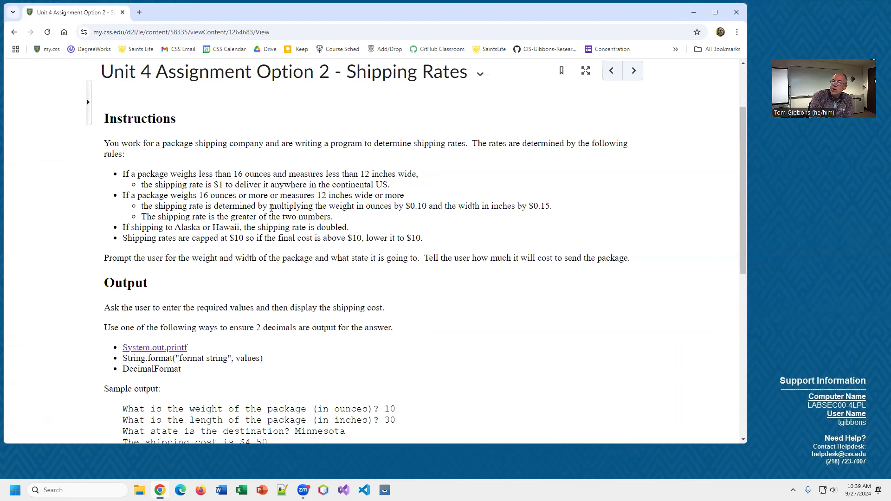
mouse_move(386, 217)
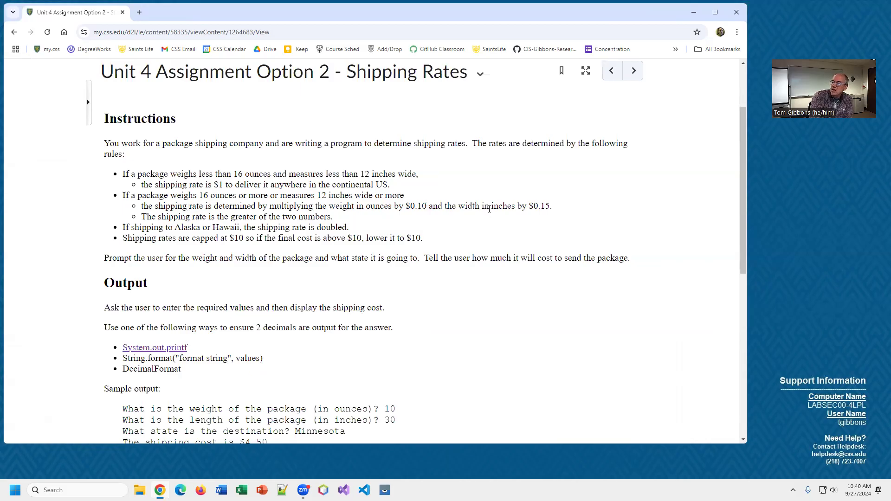
mouse_move(509, 216)
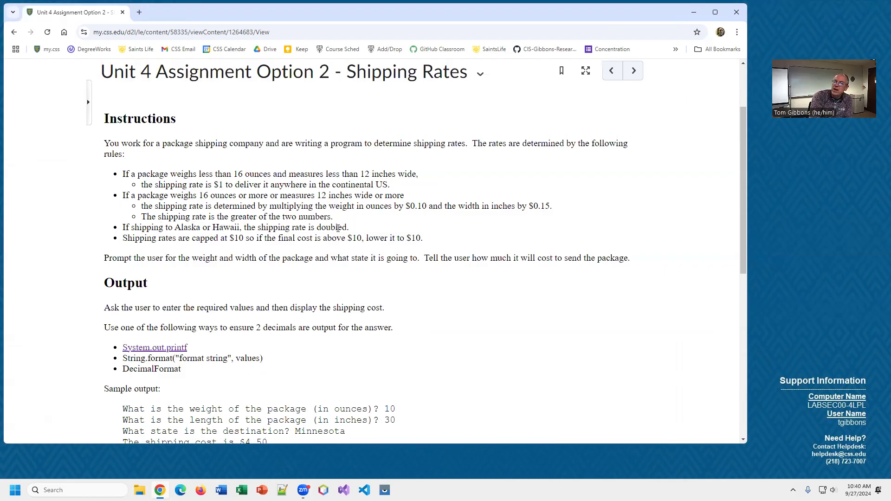
mouse_move(131, 247)
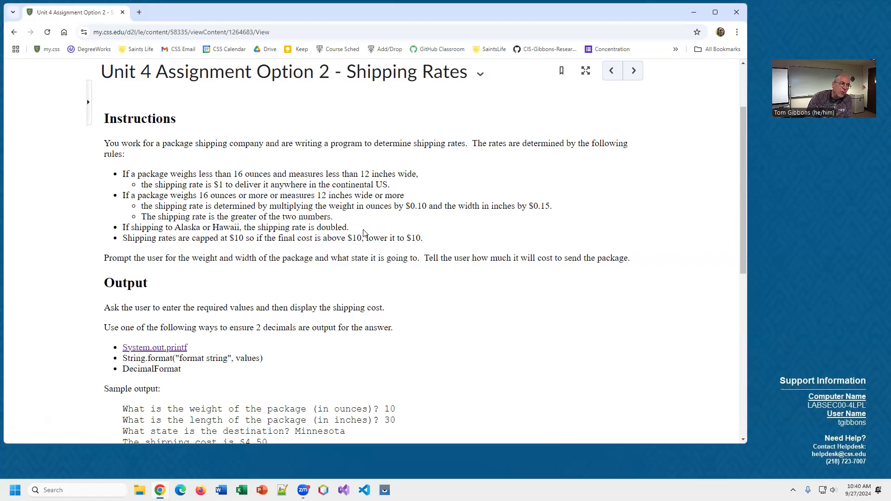
mouse_move(316, 224)
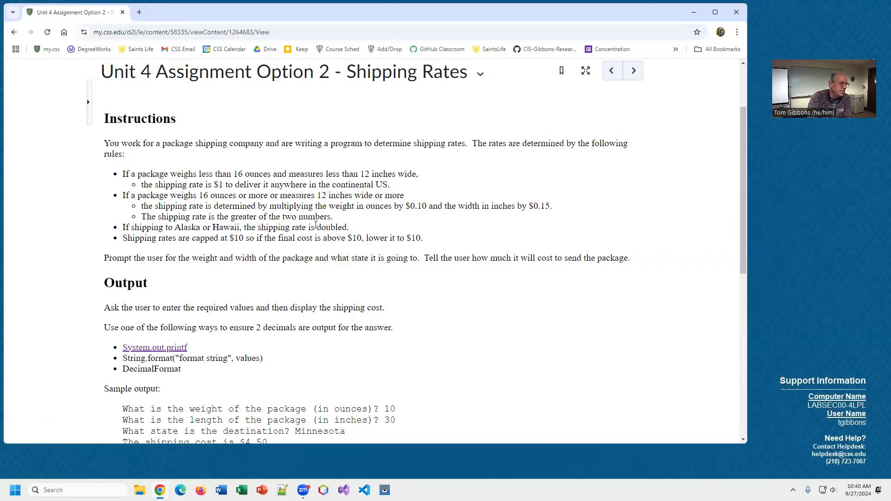
scroll(down, 3)
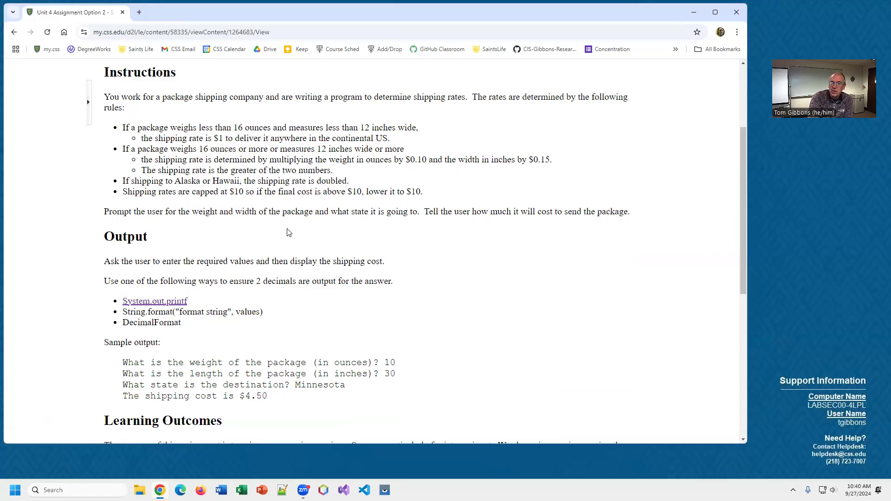
scroll(down, 3)
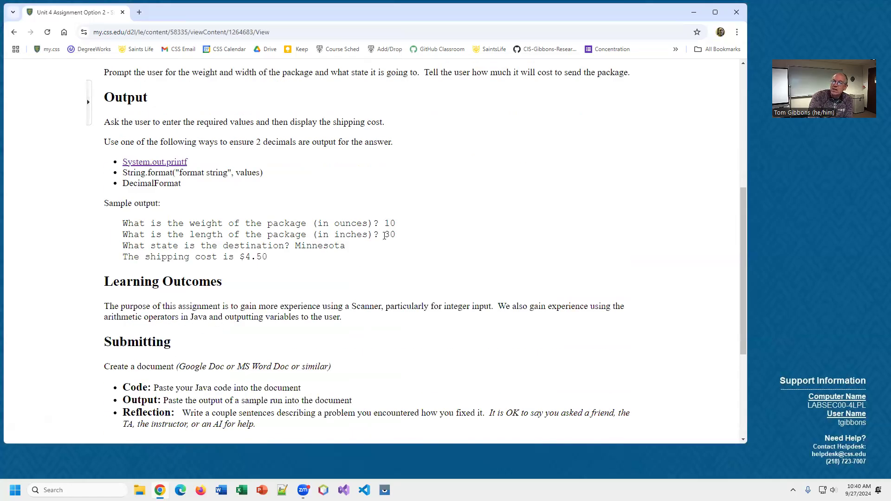
mouse_move(249, 254)
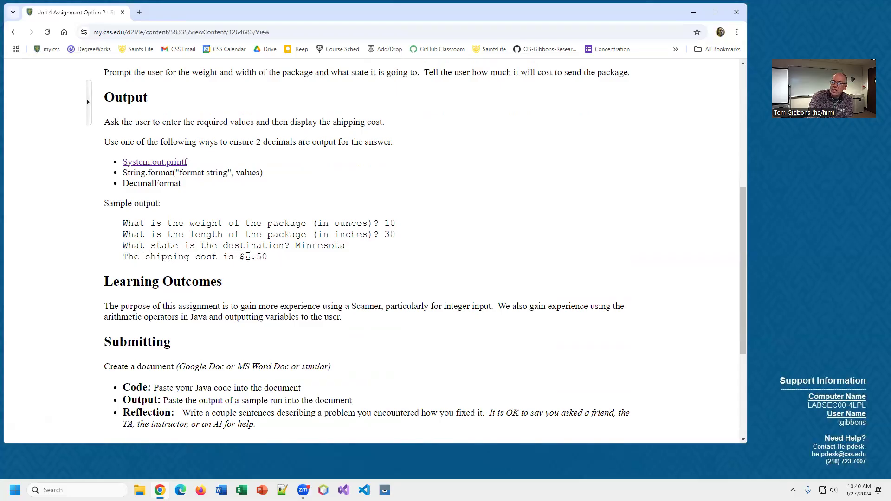
double_click(319, 245)
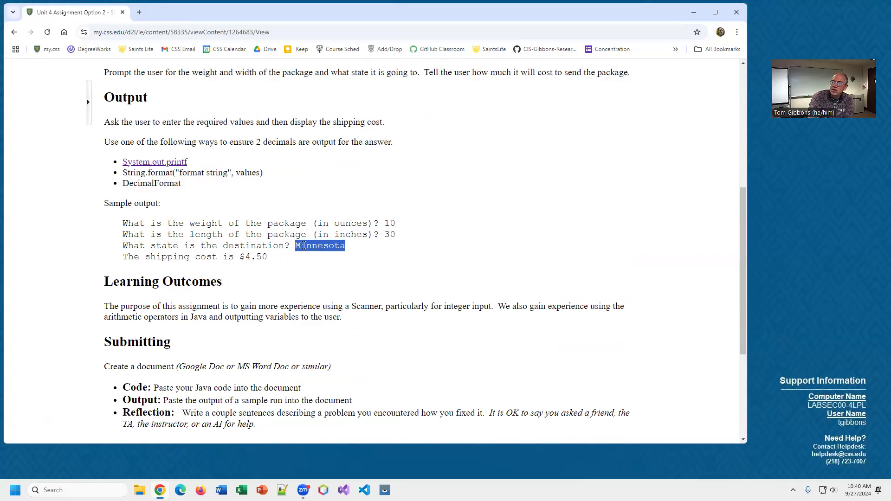
mouse_move(279, 256)
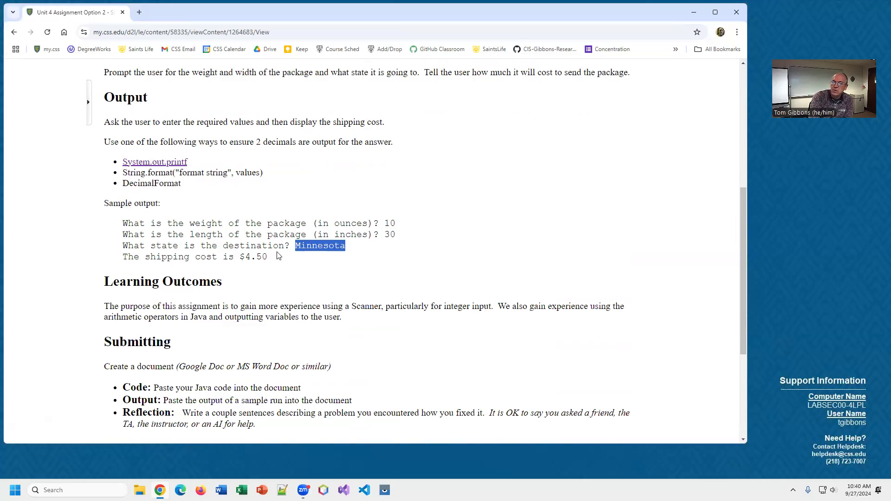
click(267, 257)
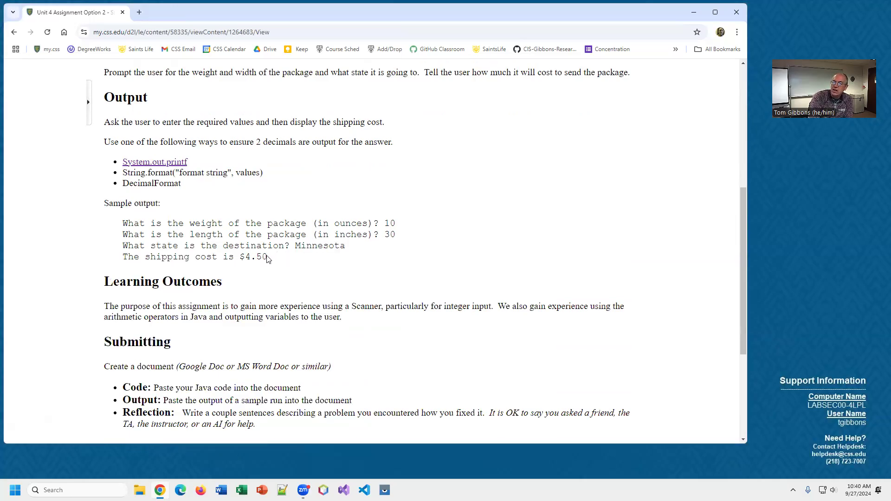
double_click(252, 258)
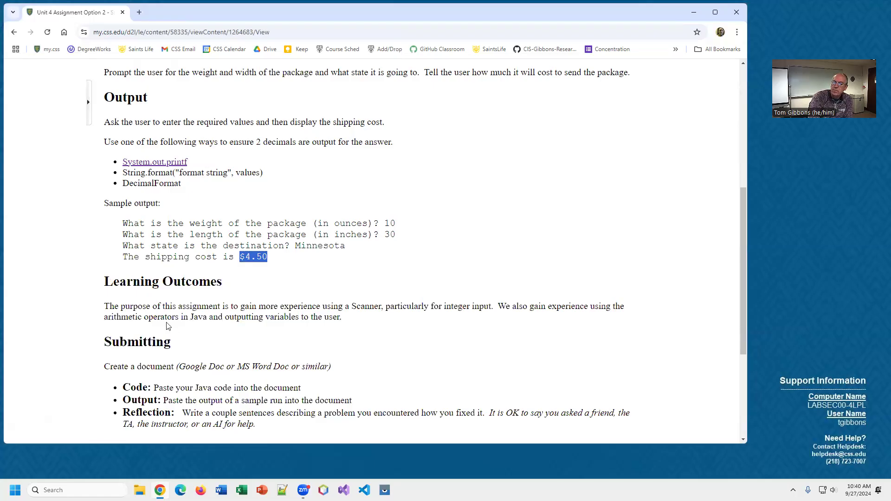
scroll(up, 3)
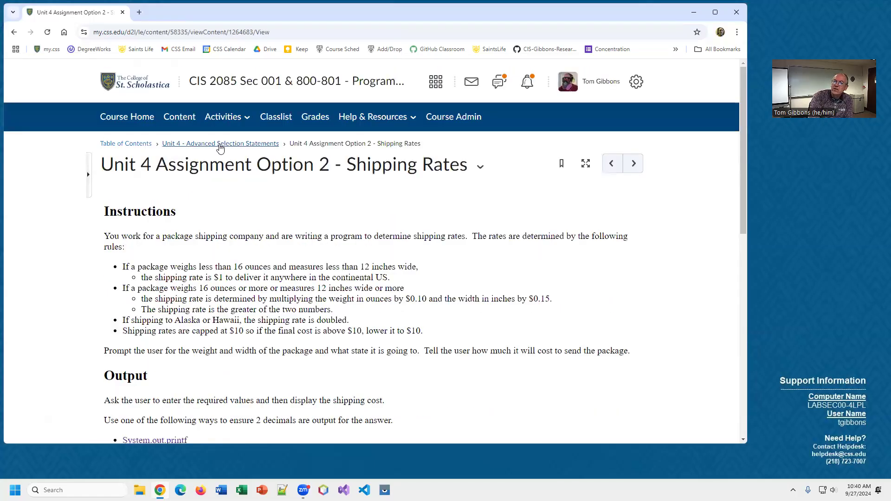
click(221, 143)
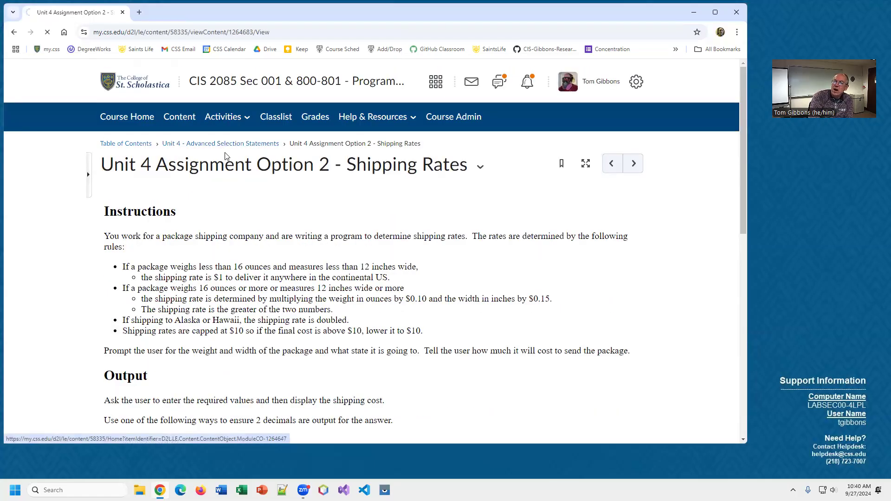
click(221, 143)
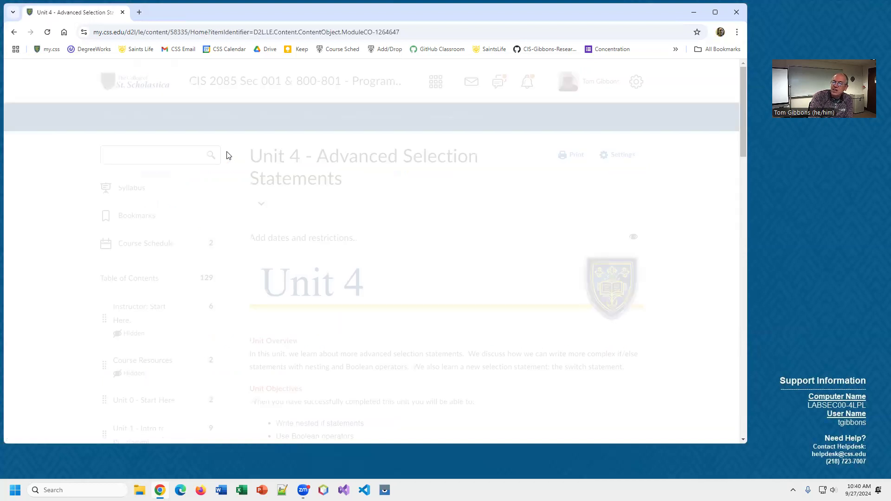
scroll(down, 3)
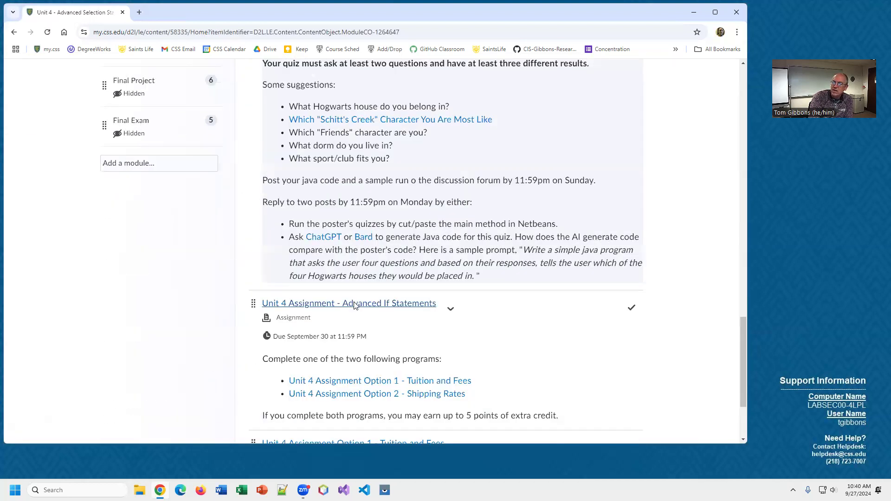
scroll(down, 3)
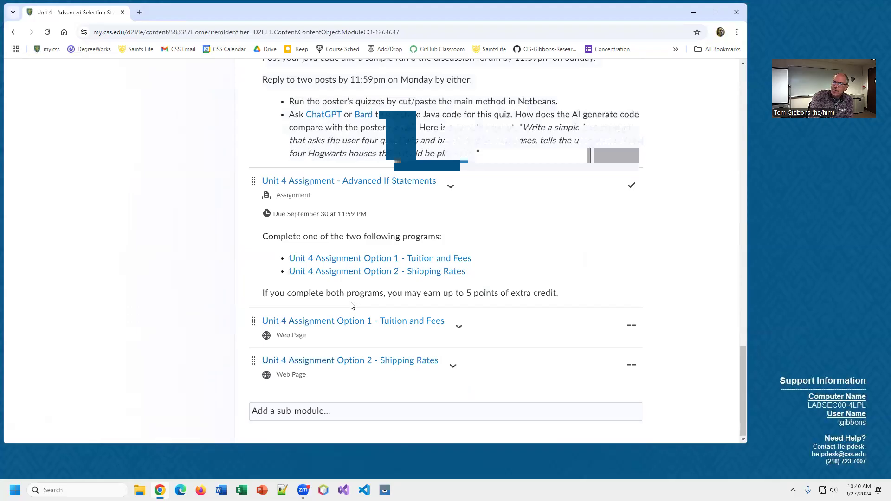
click(353, 320)
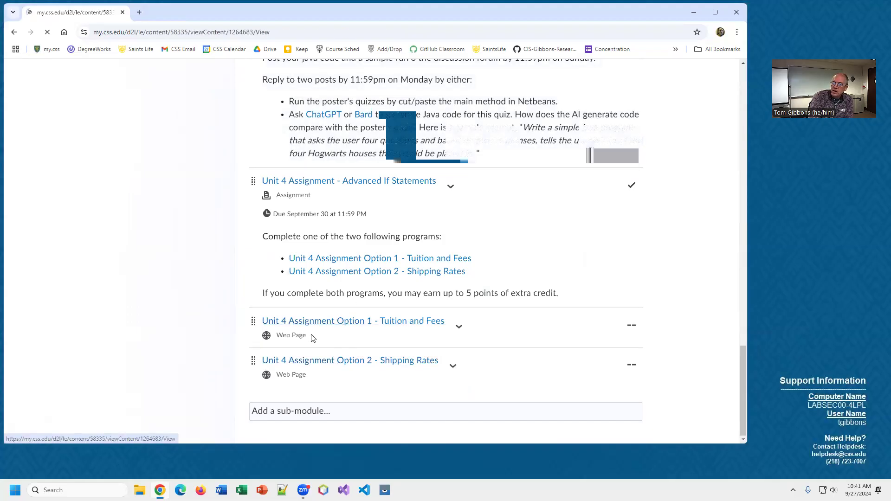
click(350, 360)
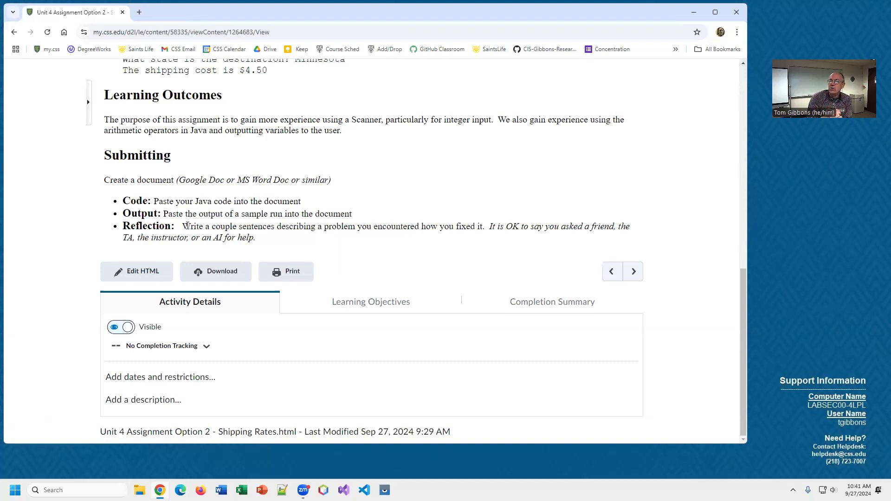
mouse_move(194, 151)
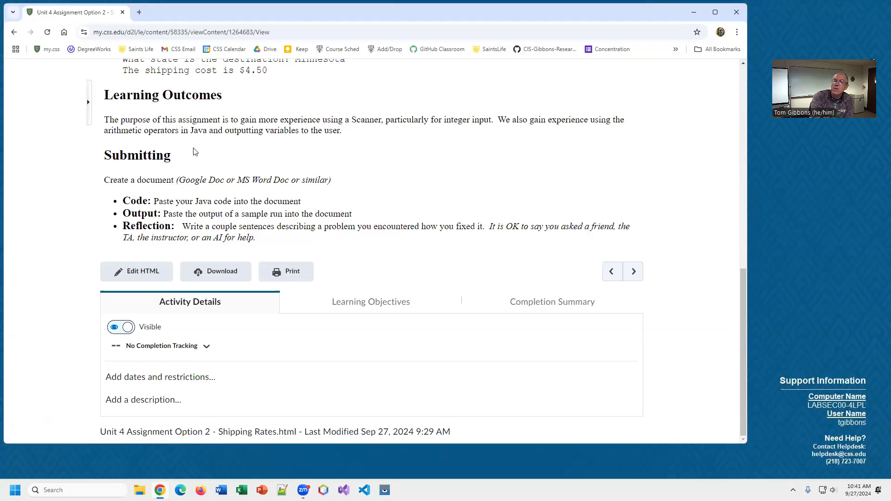
mouse_move(196, 176)
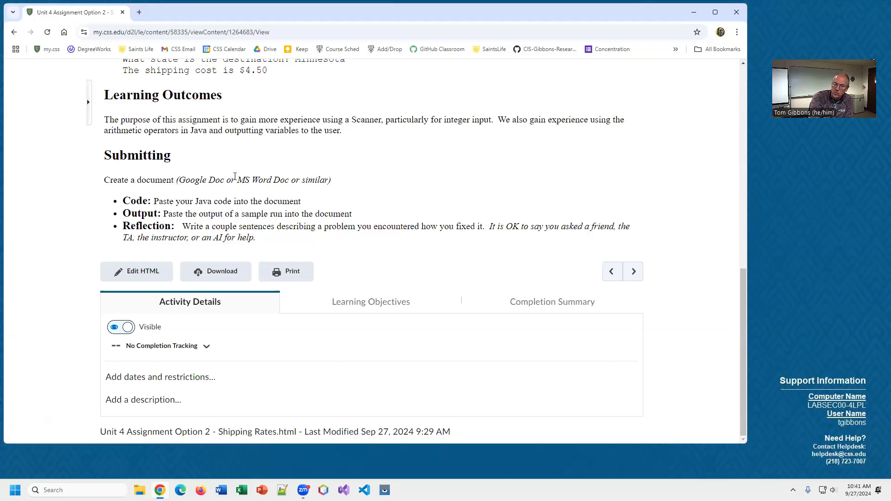
mouse_move(364, 216)
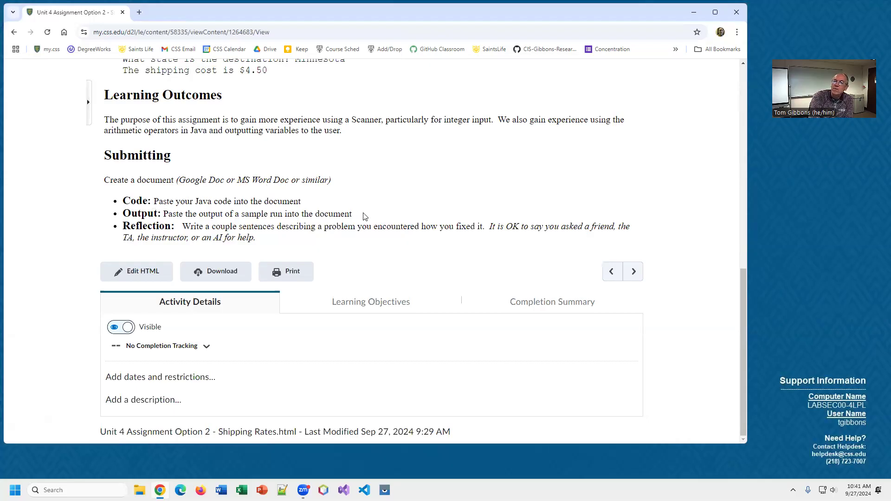
mouse_move(568, 221)
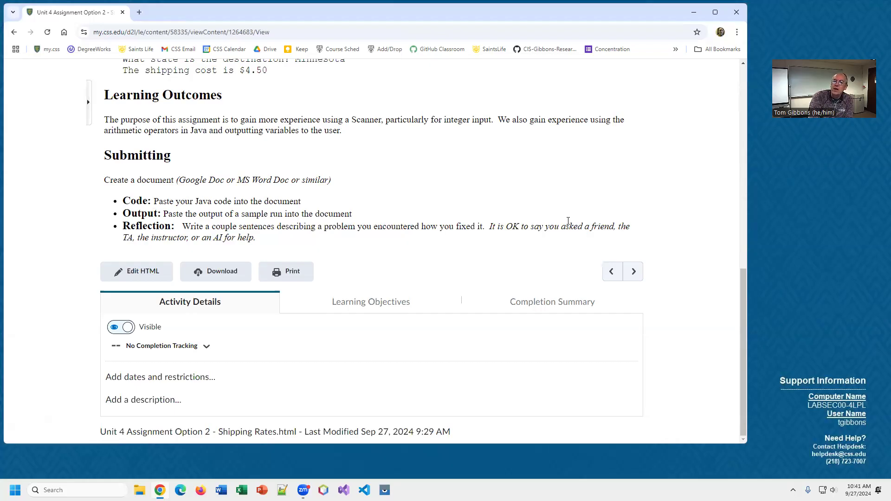
mouse_move(378, 245)
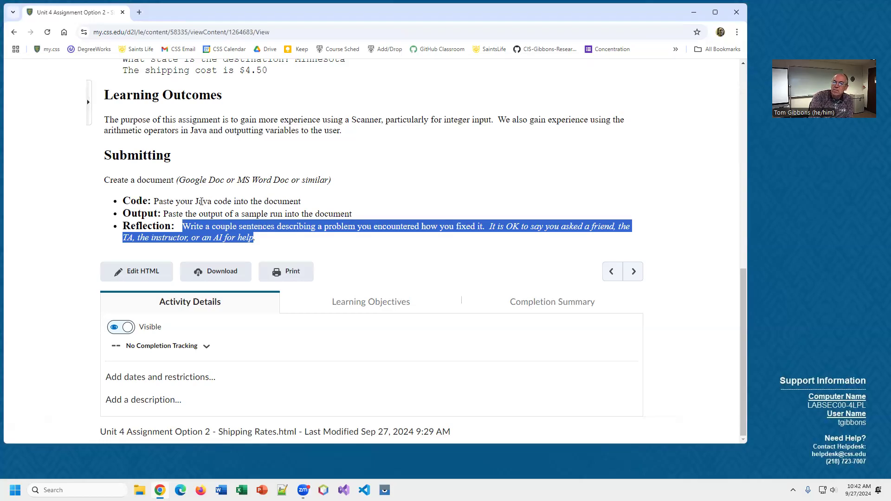
click(376, 256)
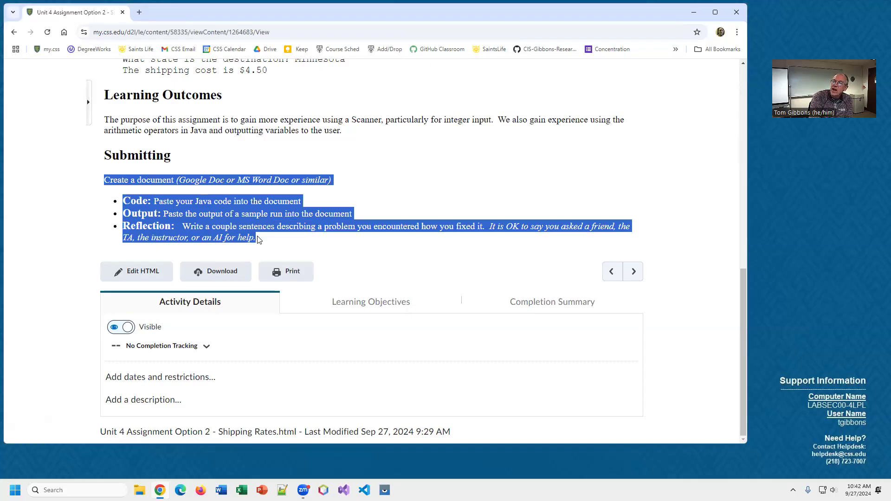
click(272, 244)
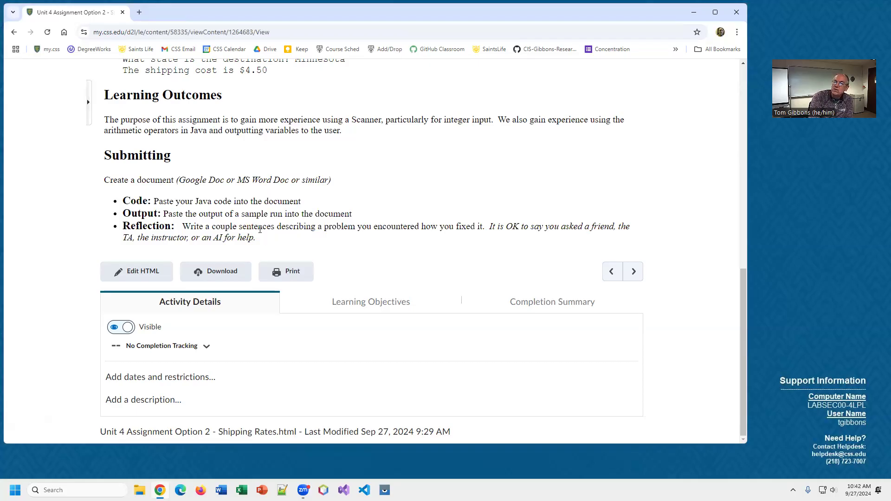
scroll(up, 3)
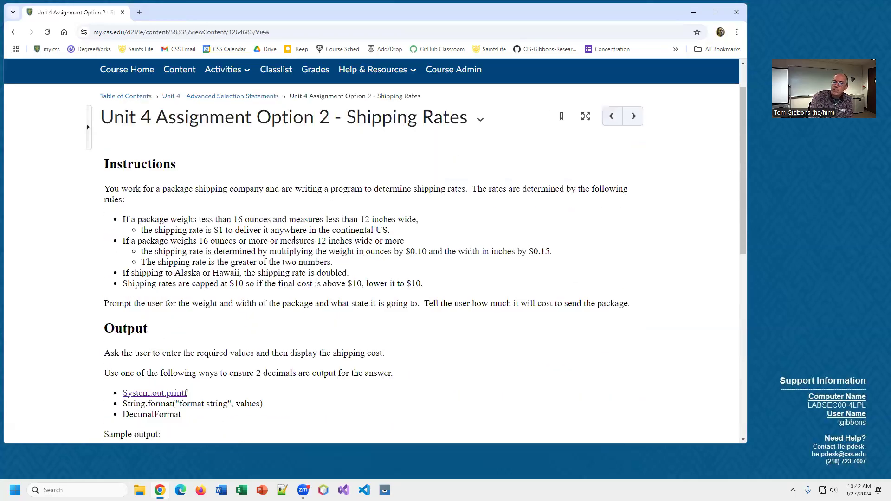
Step: Return to the Unit 4 module and select the Unit 4 Practice Problems link
click(221, 143)
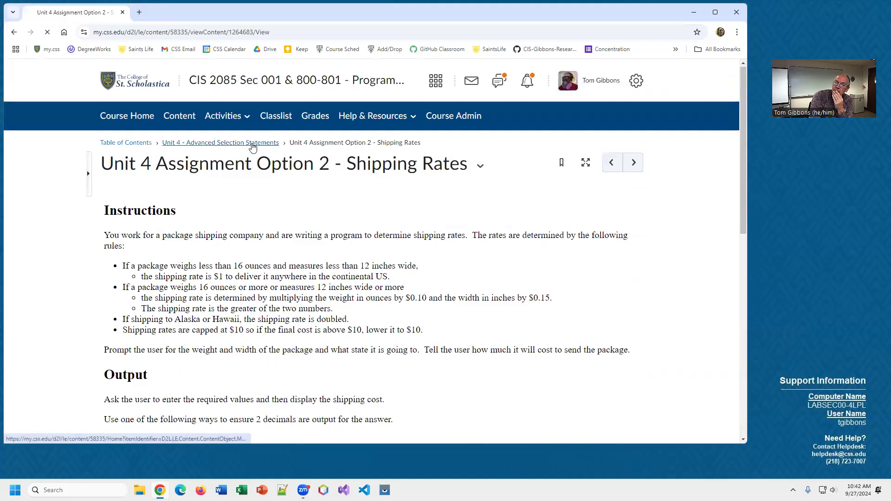
click(221, 142)
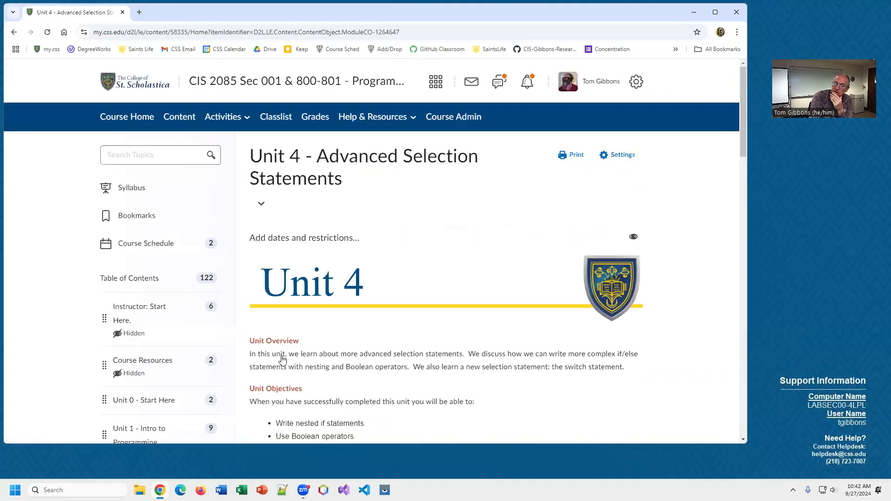
scroll(down, 3)
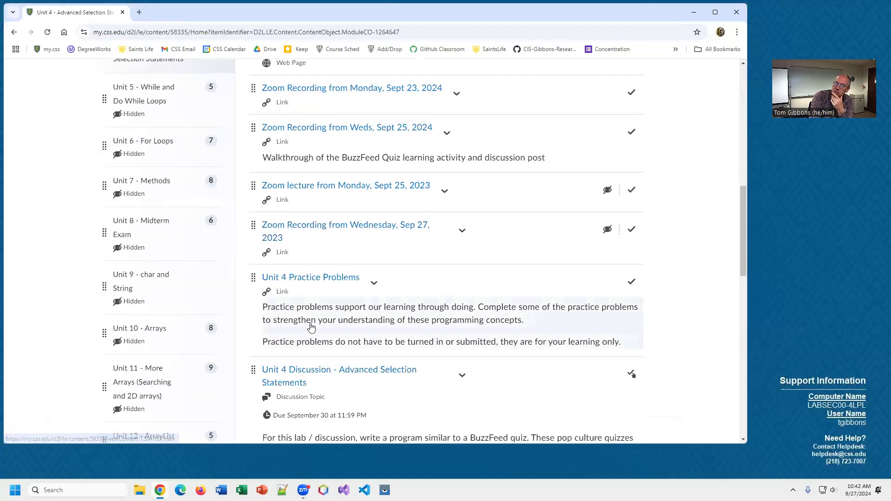
mouse_move(310, 277)
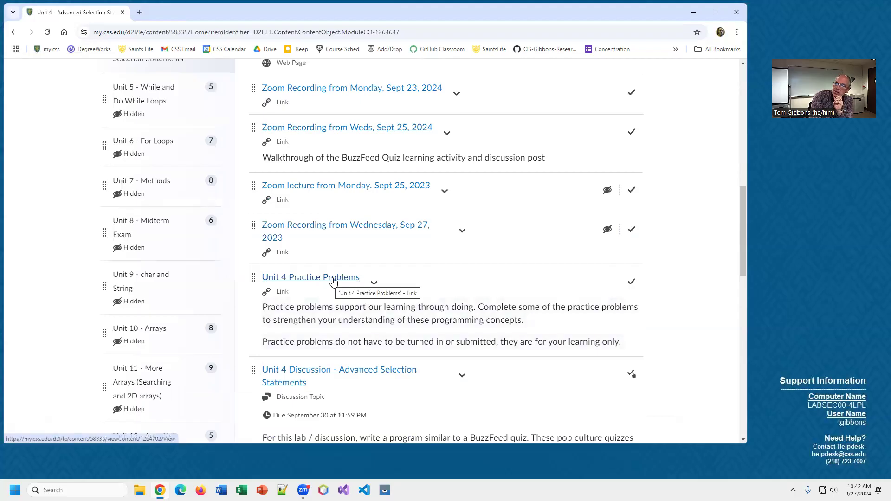
click(310, 276)
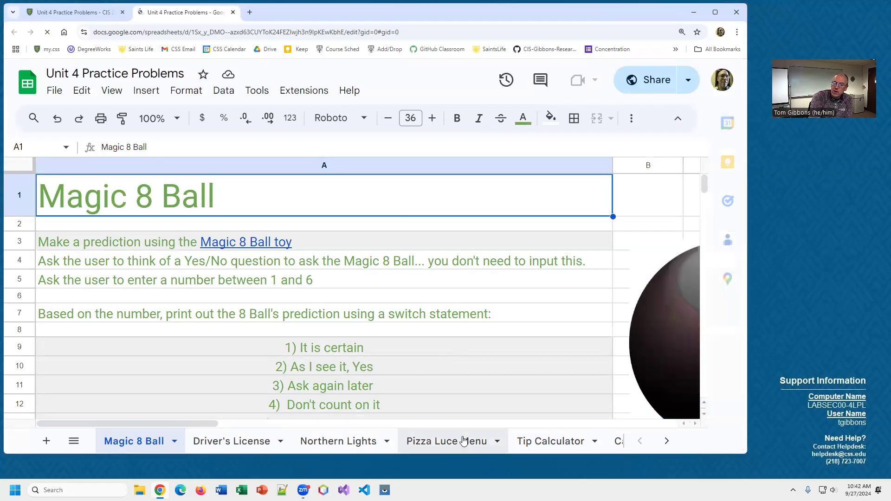
Step: Read the Magic 8 Ball problem's six predictions and bonus random-number challenge
scroll(down, 3)
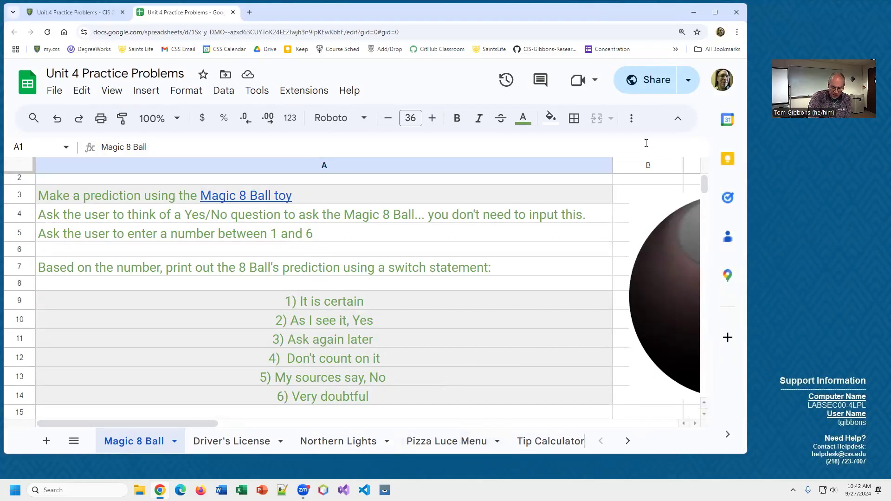
scroll(down, 3)
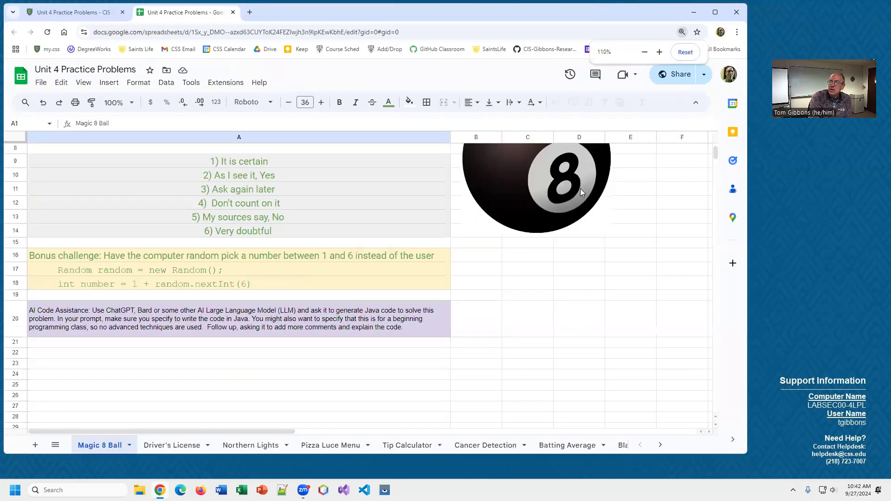
scroll(up, 3)
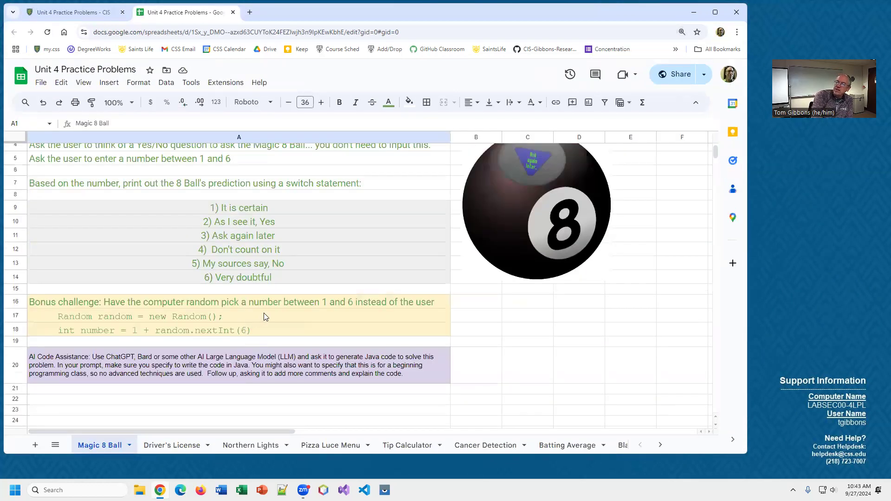
mouse_move(528, 221)
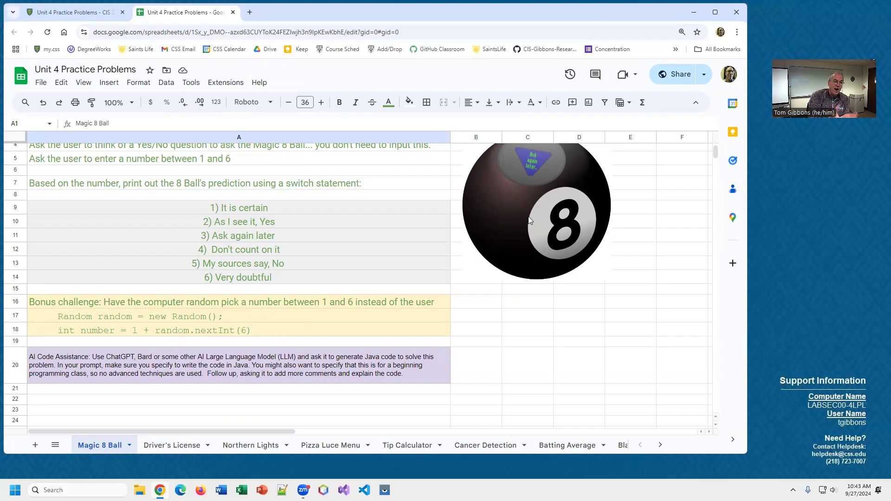
mouse_move(401, 162)
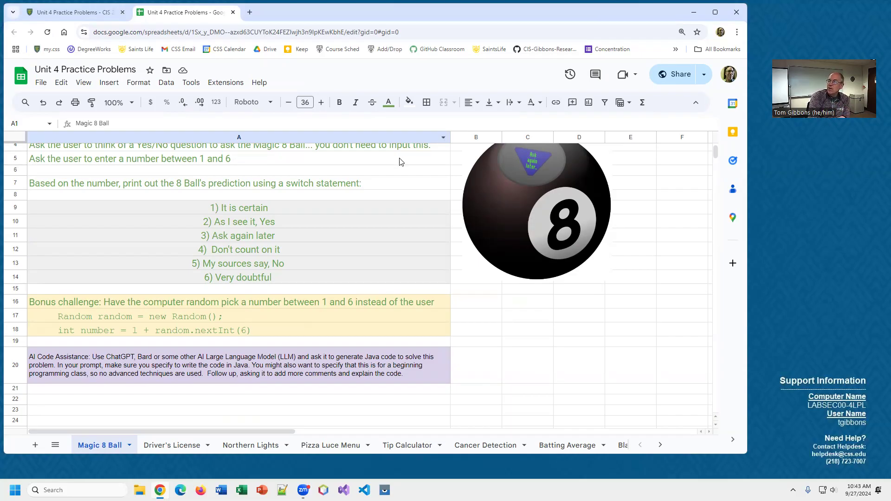
mouse_move(531, 169)
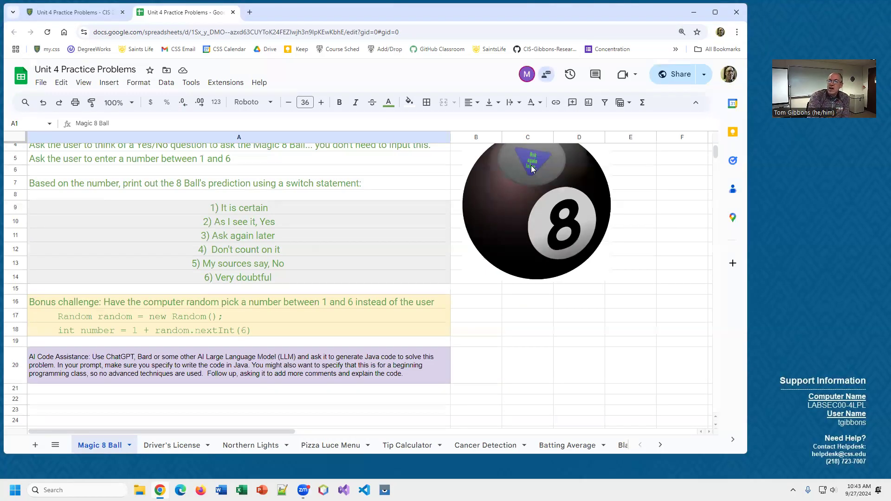
mouse_move(227, 227)
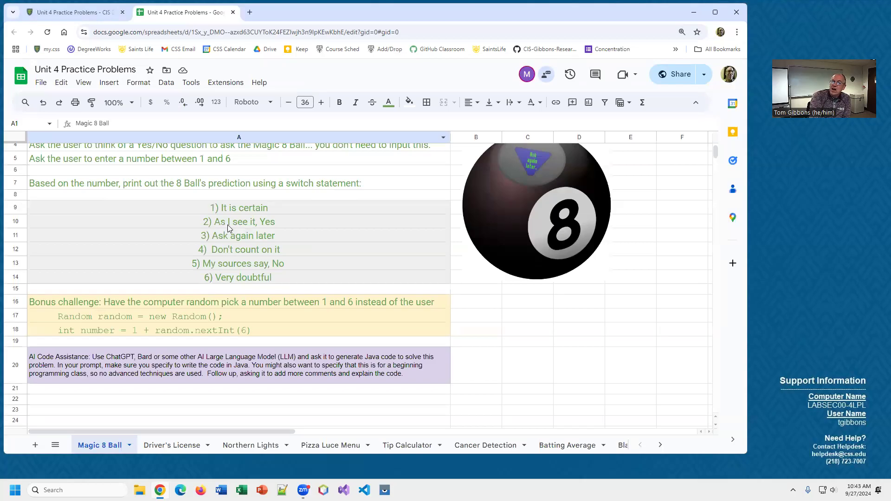
mouse_move(273, 230)
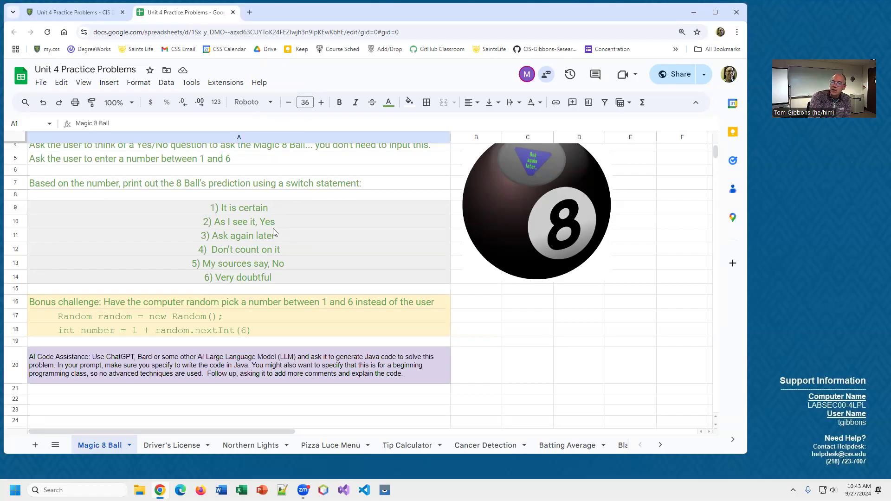
mouse_move(236, 279)
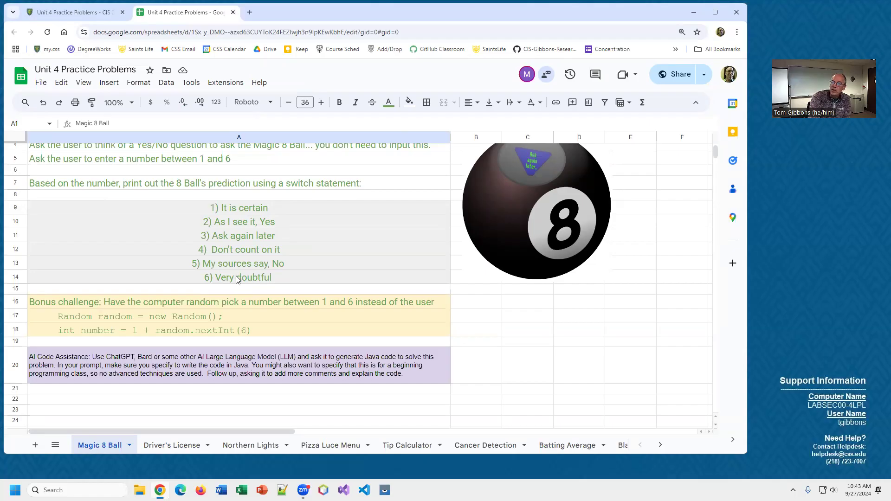
mouse_move(245, 268)
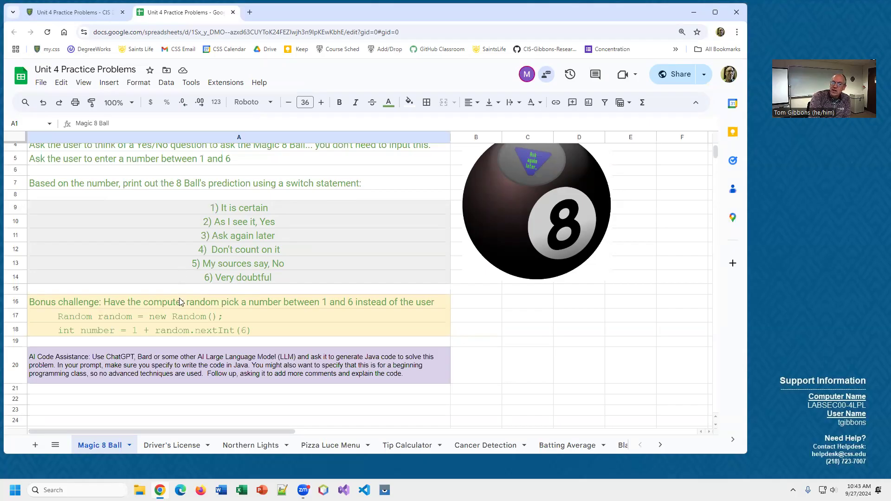
click(250, 444)
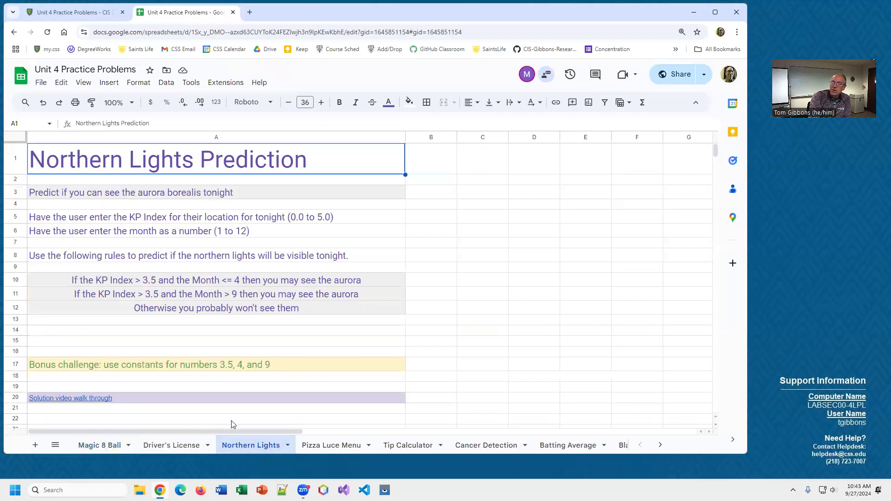
mouse_move(227, 277)
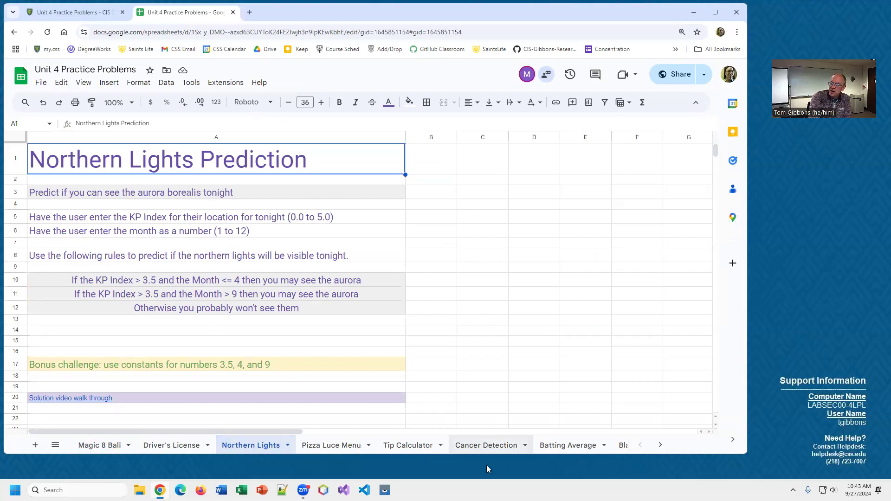
click(486, 445)
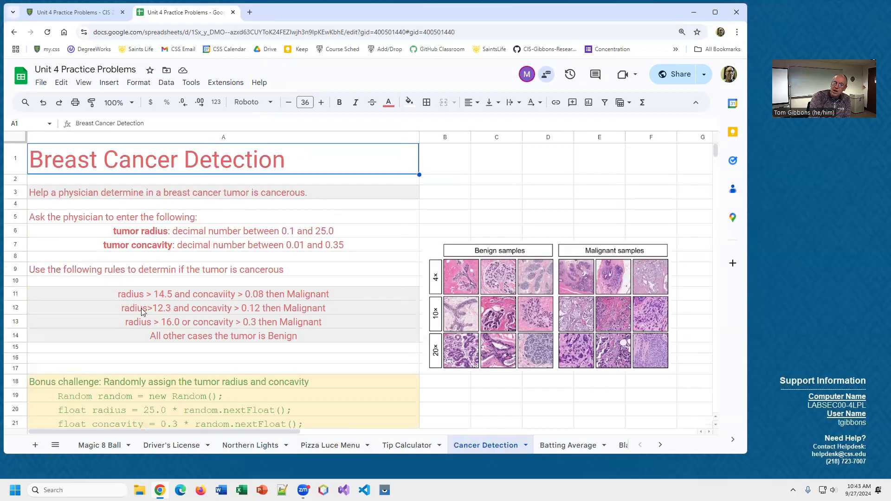
mouse_move(278, 326)
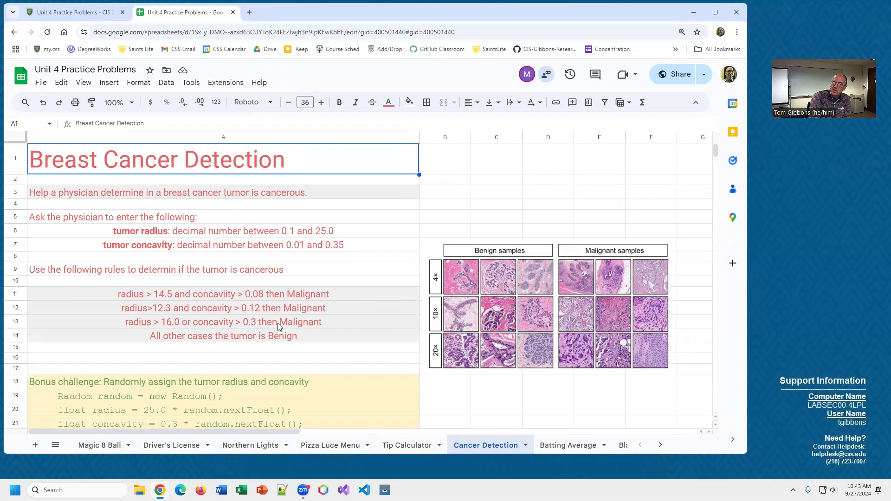
mouse_move(139, 303)
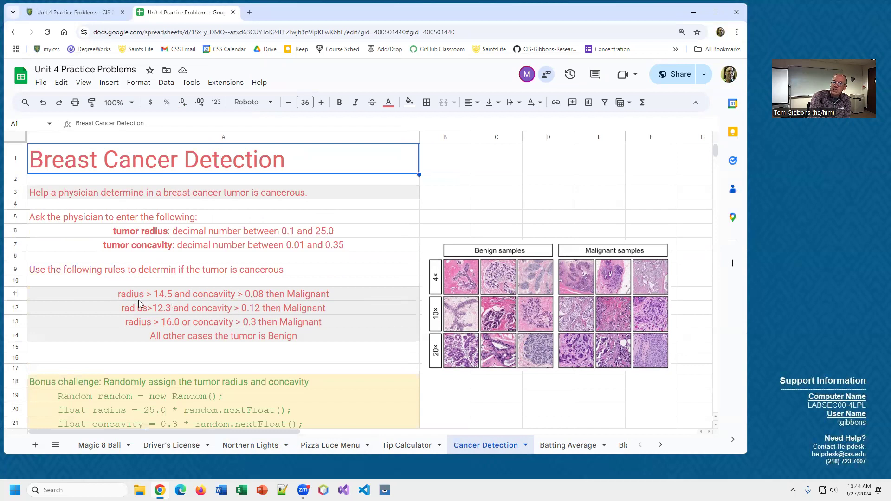
mouse_move(274, 343)
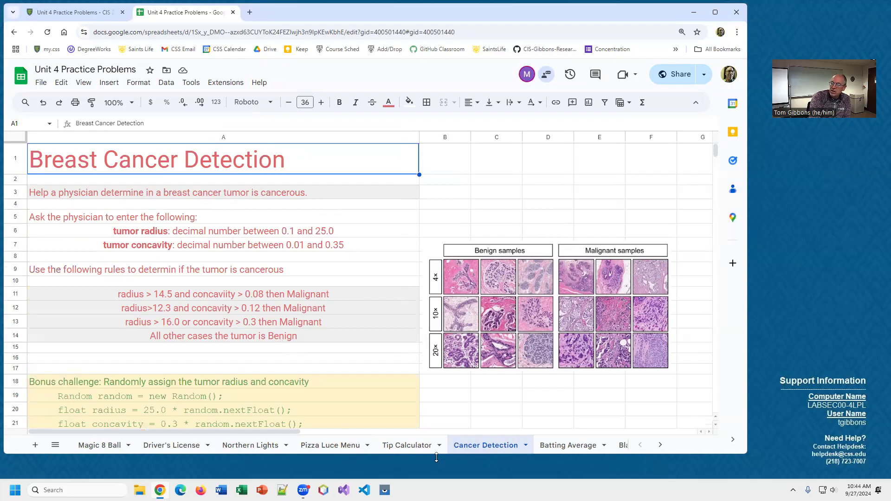
click(407, 445)
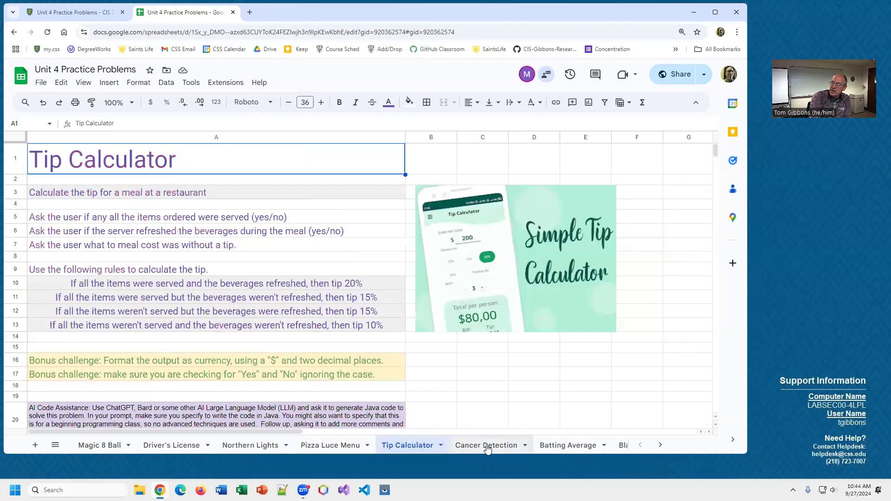
click(566, 445)
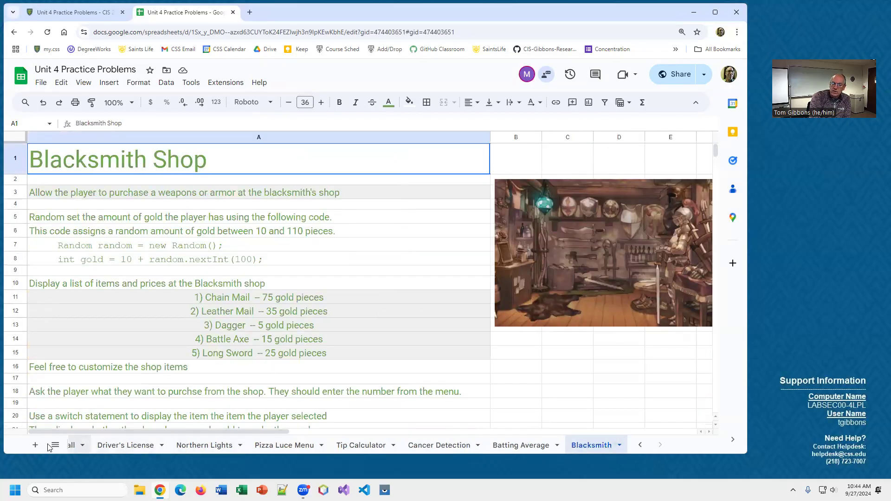
click(203, 445)
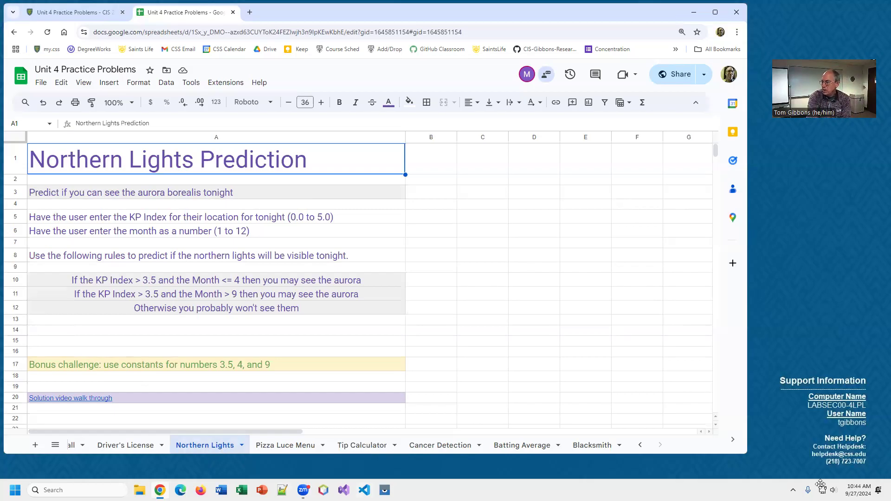
mouse_move(493, 427)
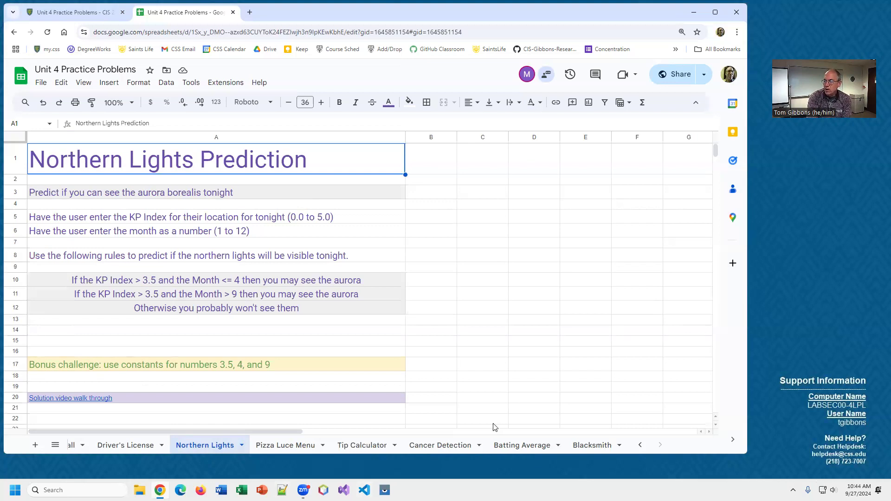
mouse_move(325, 445)
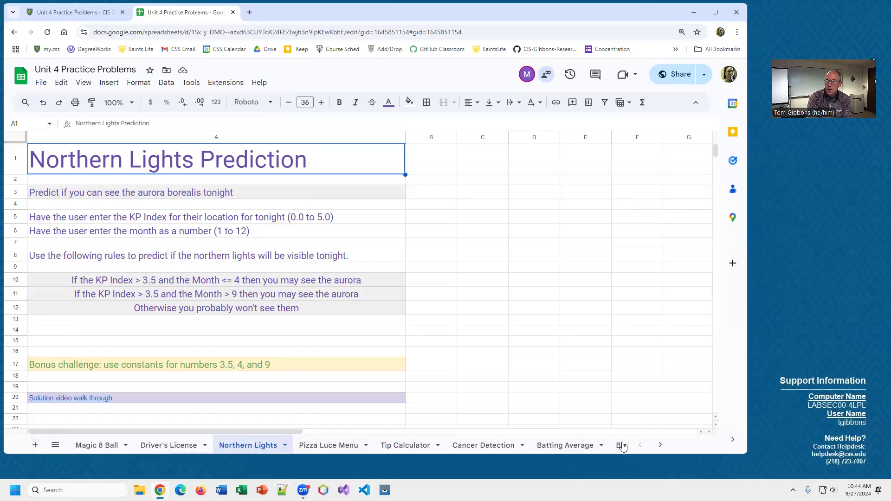
click(96, 445)
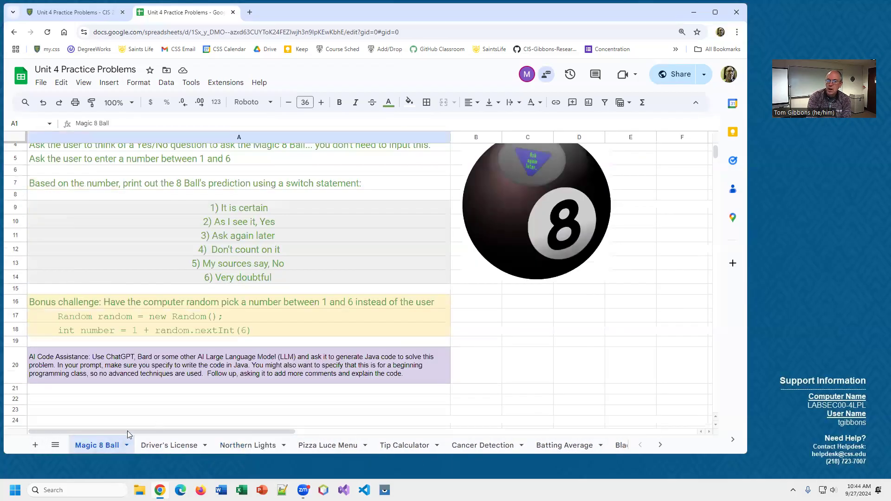
scroll(up, 3)
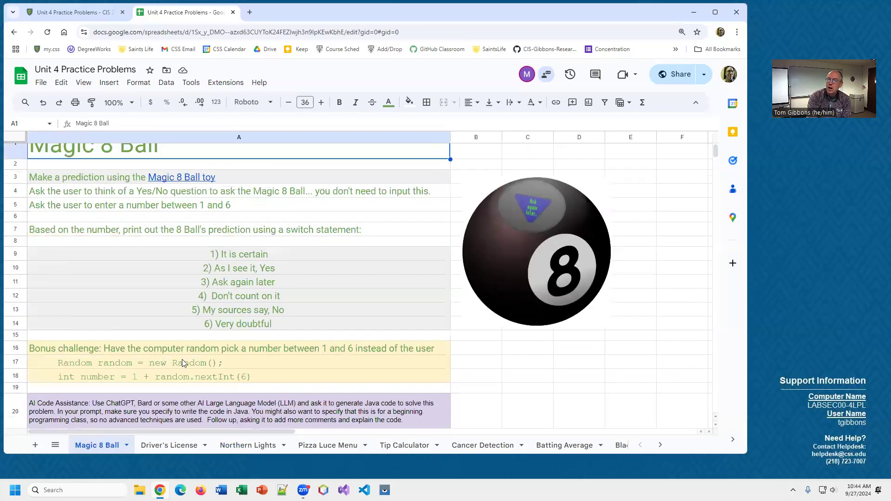